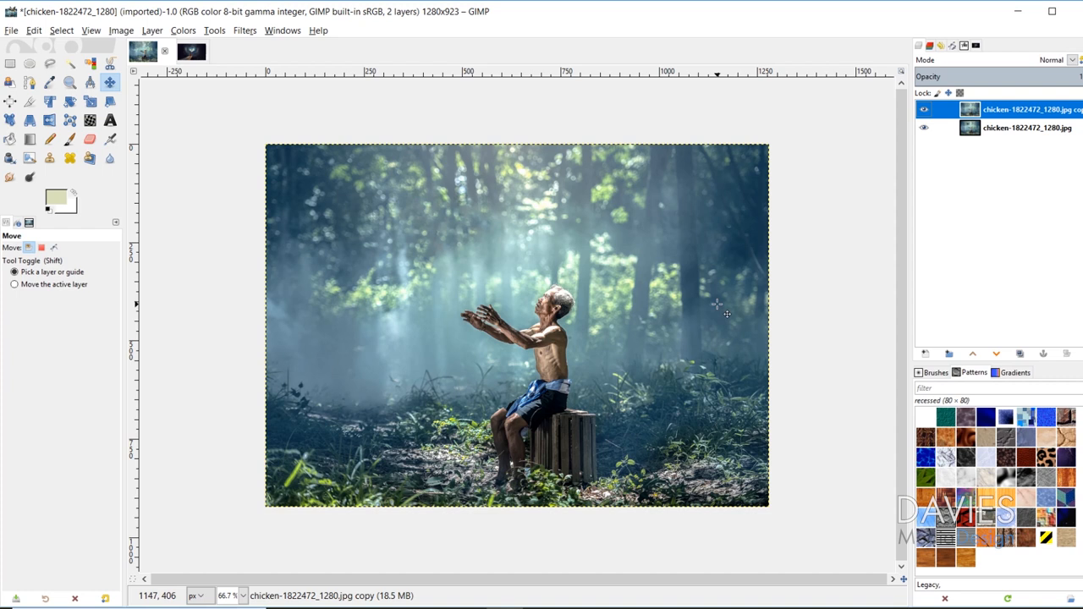
mouse_move(450, 220)
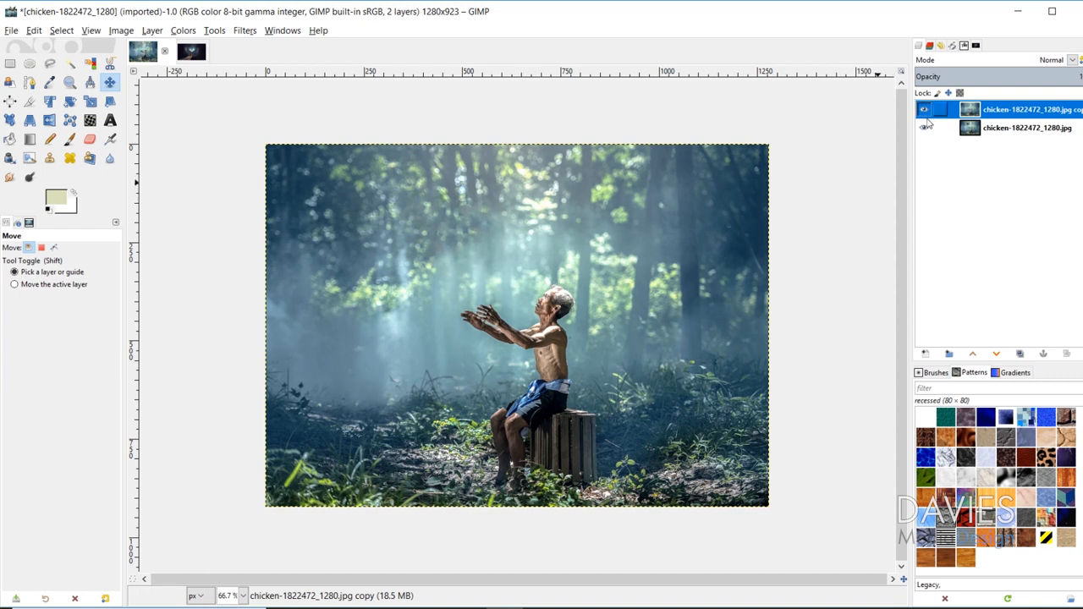
- Toggle the edited layer's visibility to compare the chicken photo before and after
left_click(924, 108)
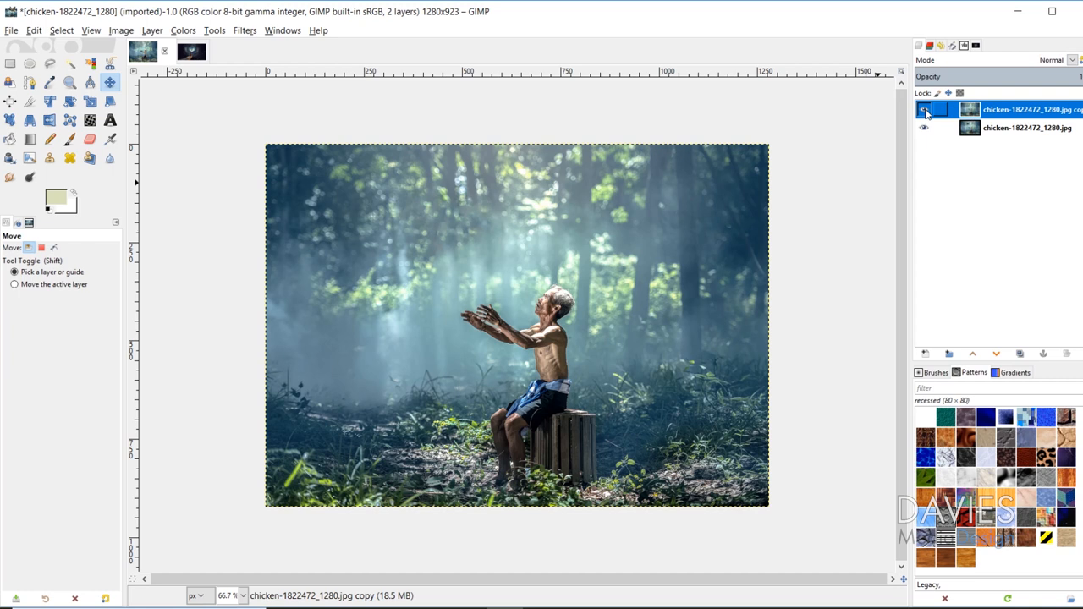
left_click(924, 110)
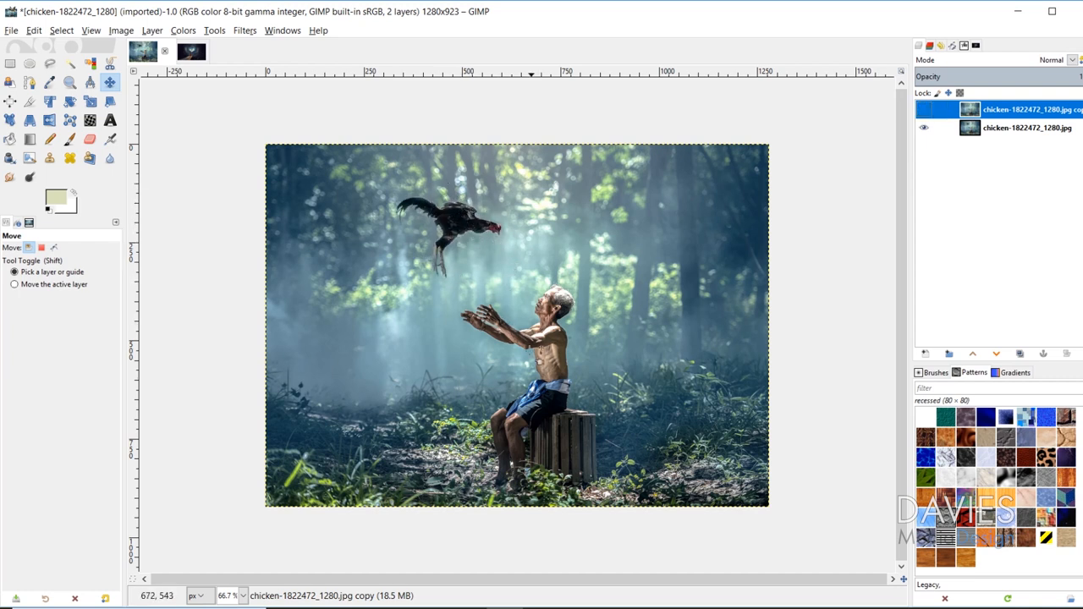
left_click(924, 108)
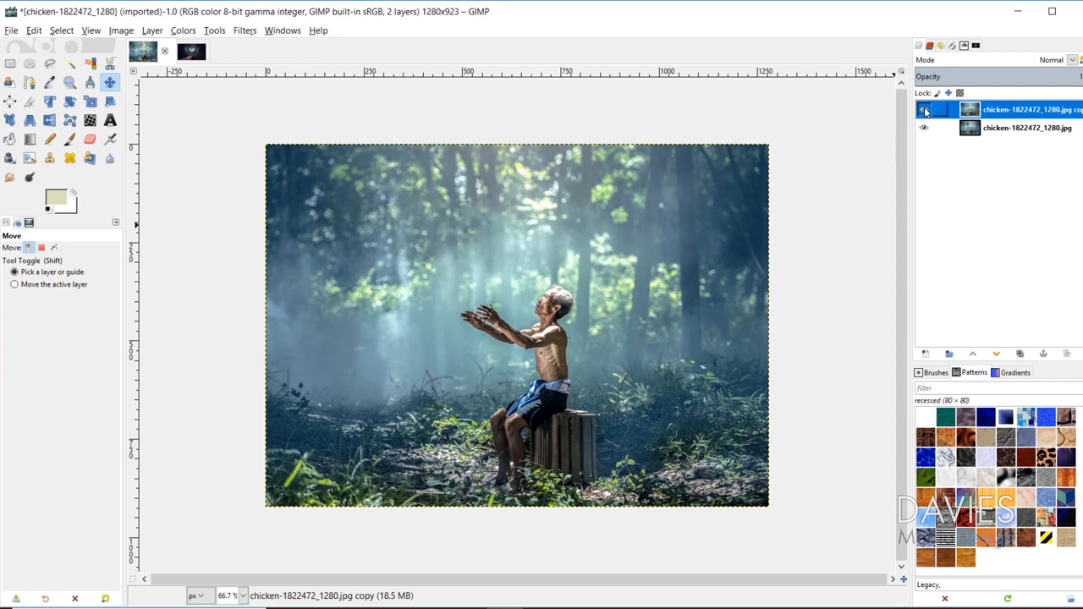
left_click(924, 108)
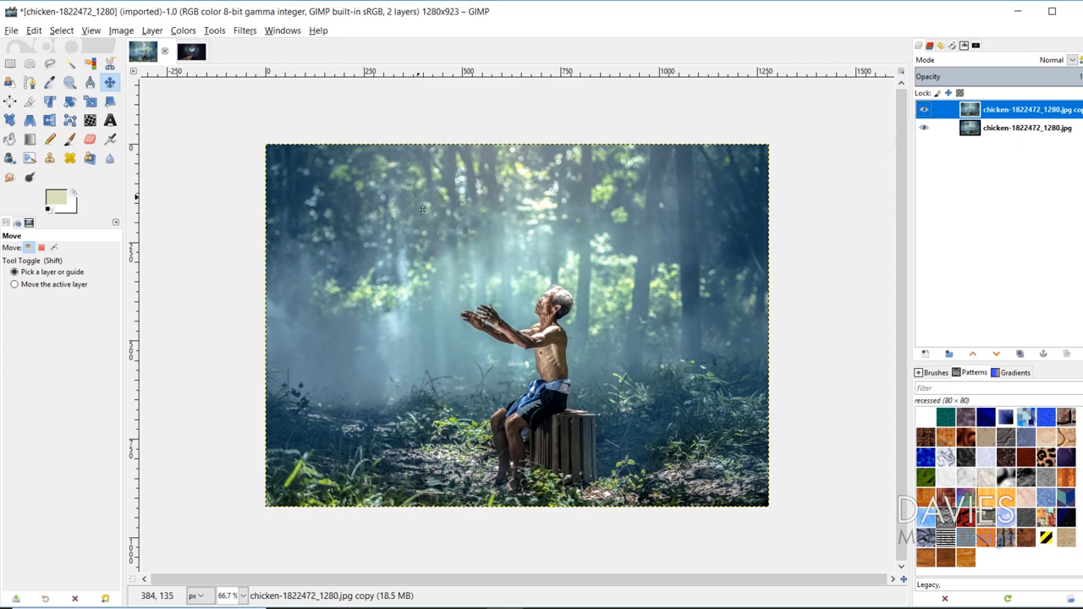
mouse_move(484, 251)
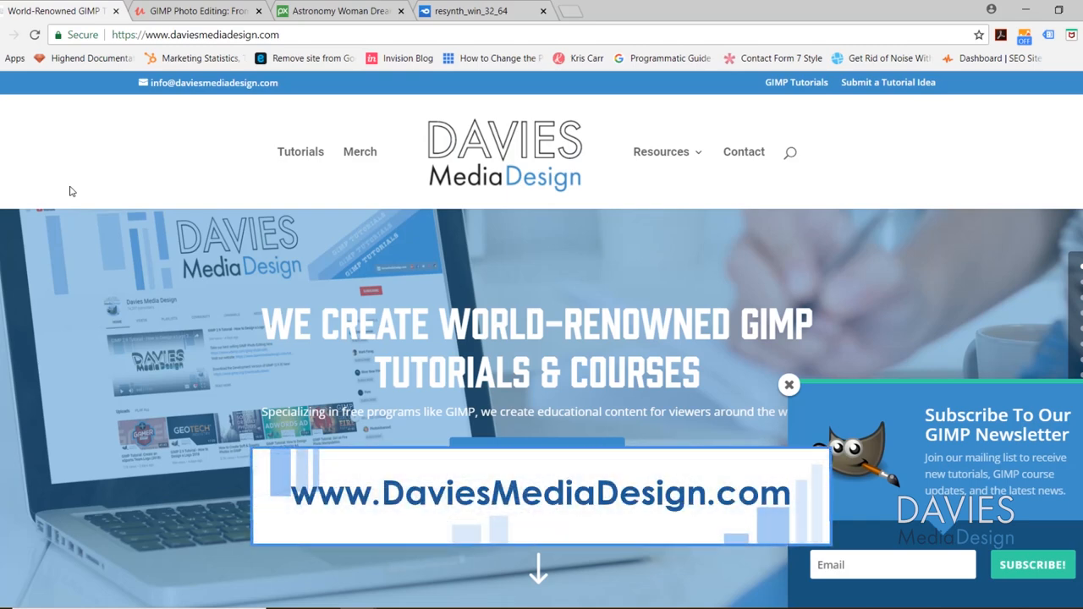
- Browse down the Davies Media Design homepage, then bring up the Udemy course and Pixabay astronomy photo tabs
scroll("down", 3)
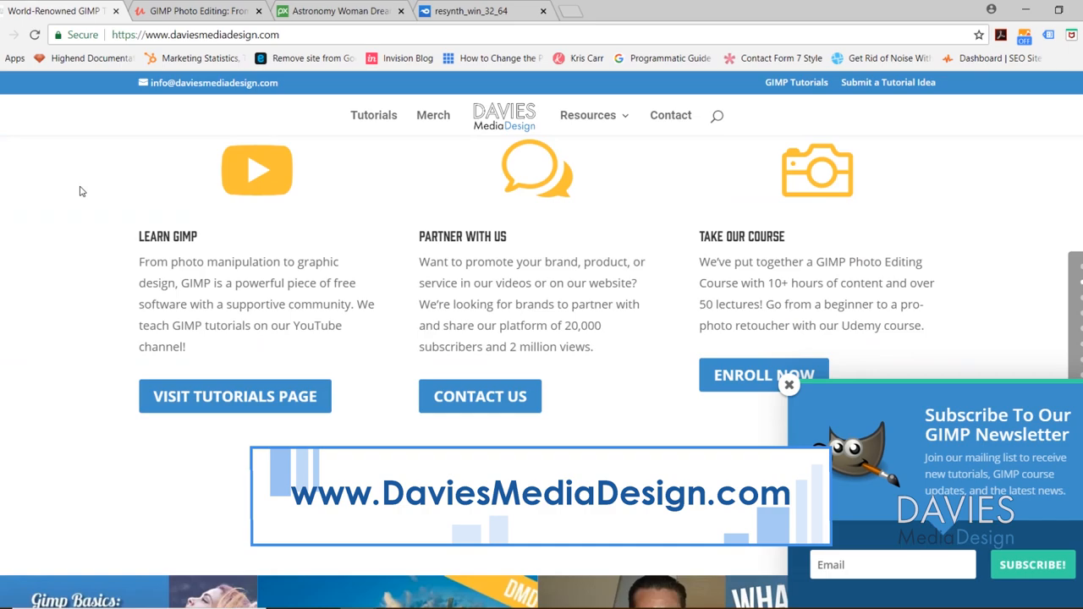
scroll("down", 3)
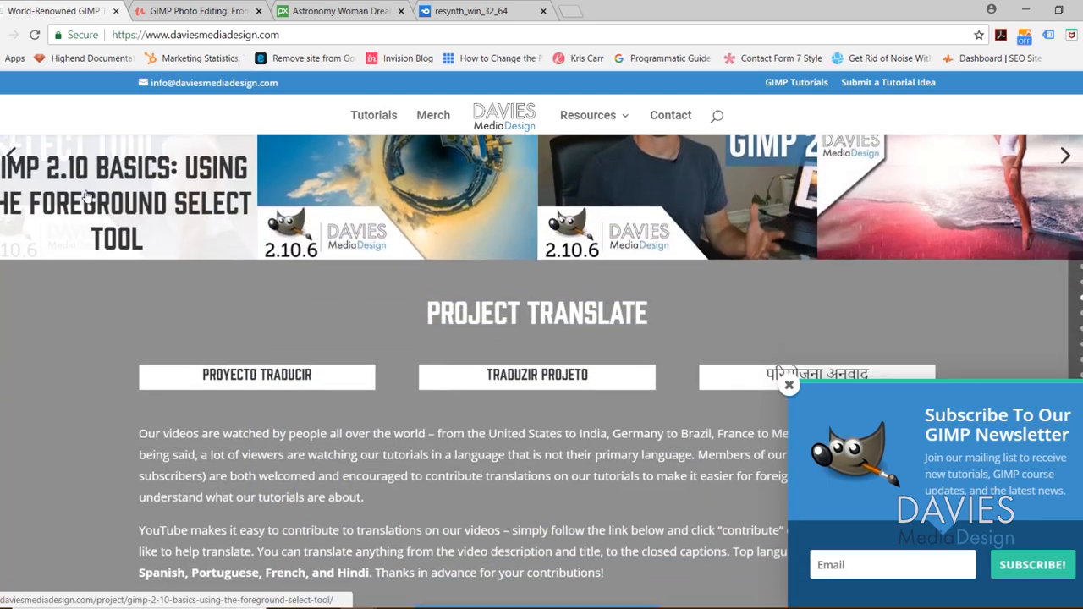
scroll("down", 3)
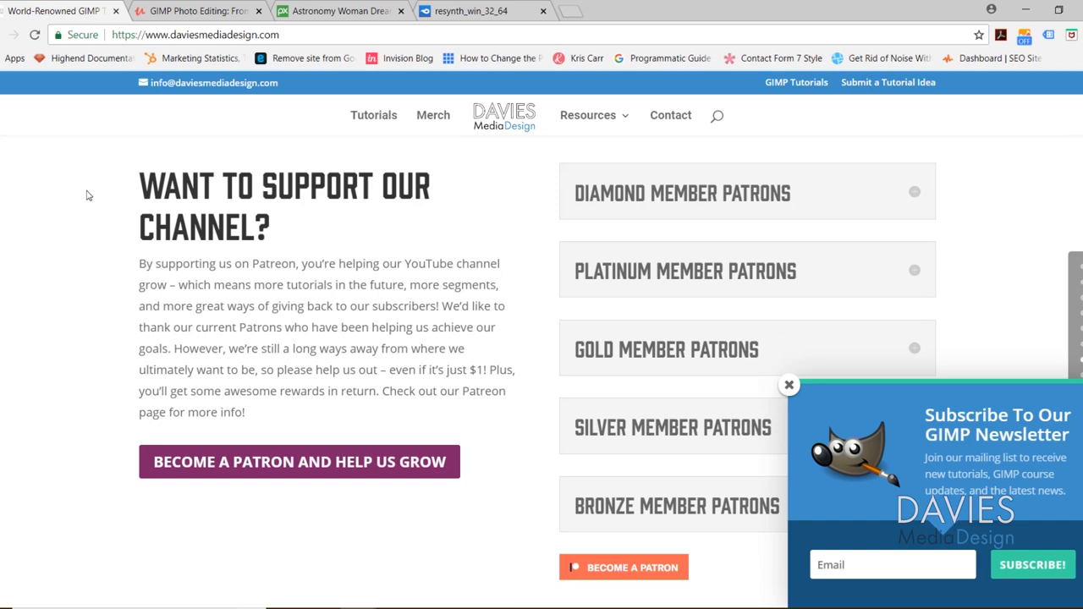
scroll("down", 3)
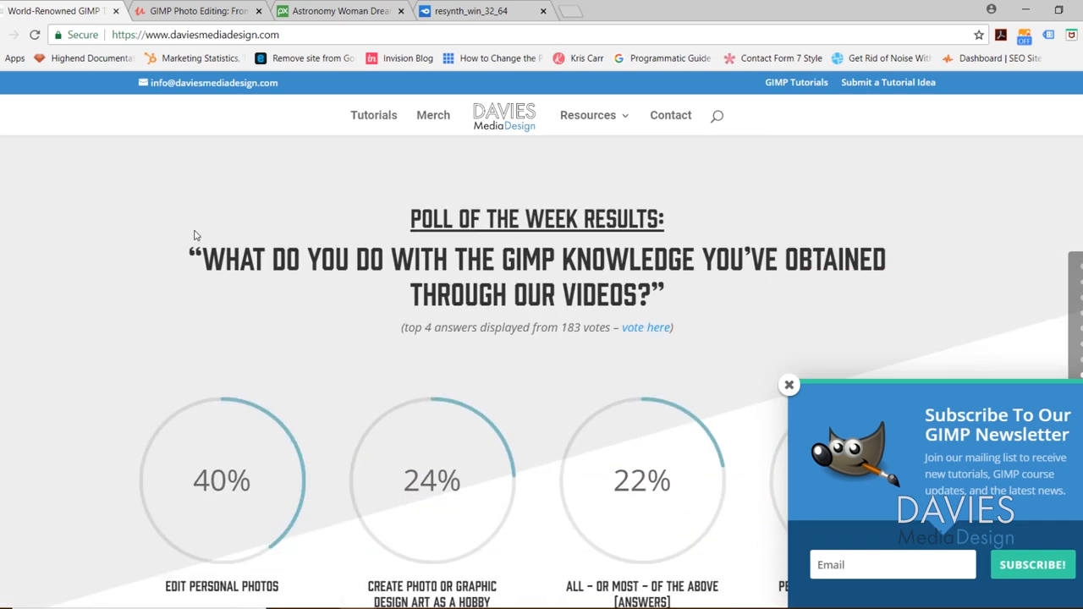
left_click(194, 10)
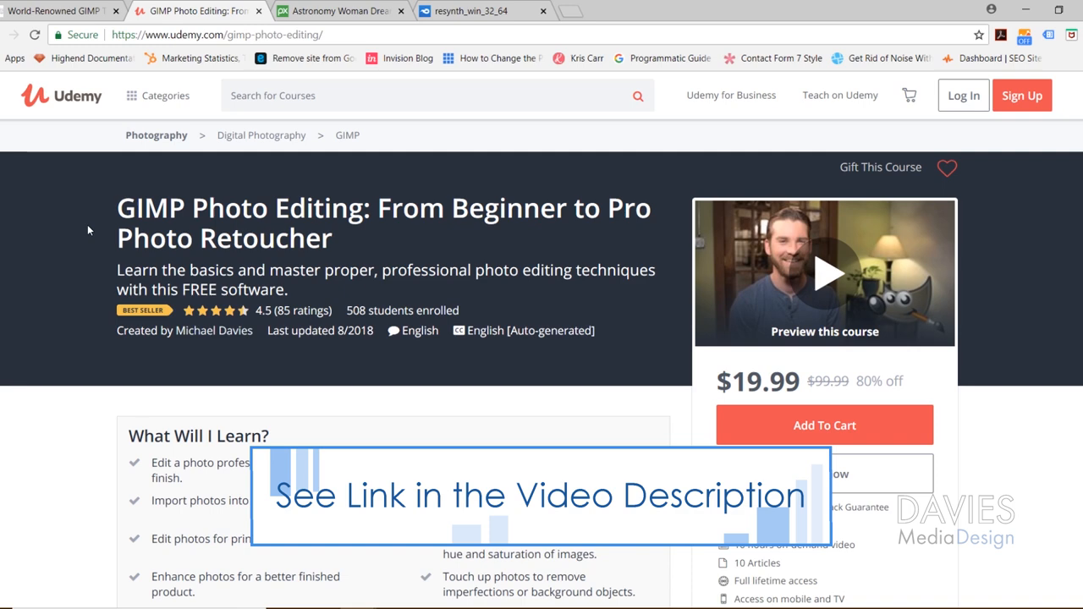
left_click(338, 10)
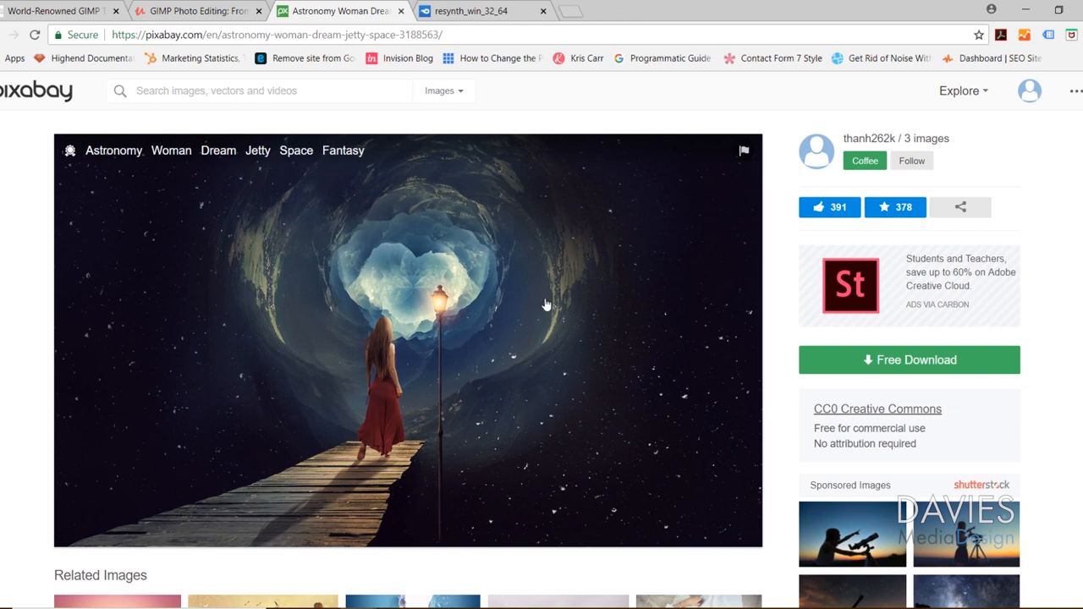
mouse_move(541, 322)
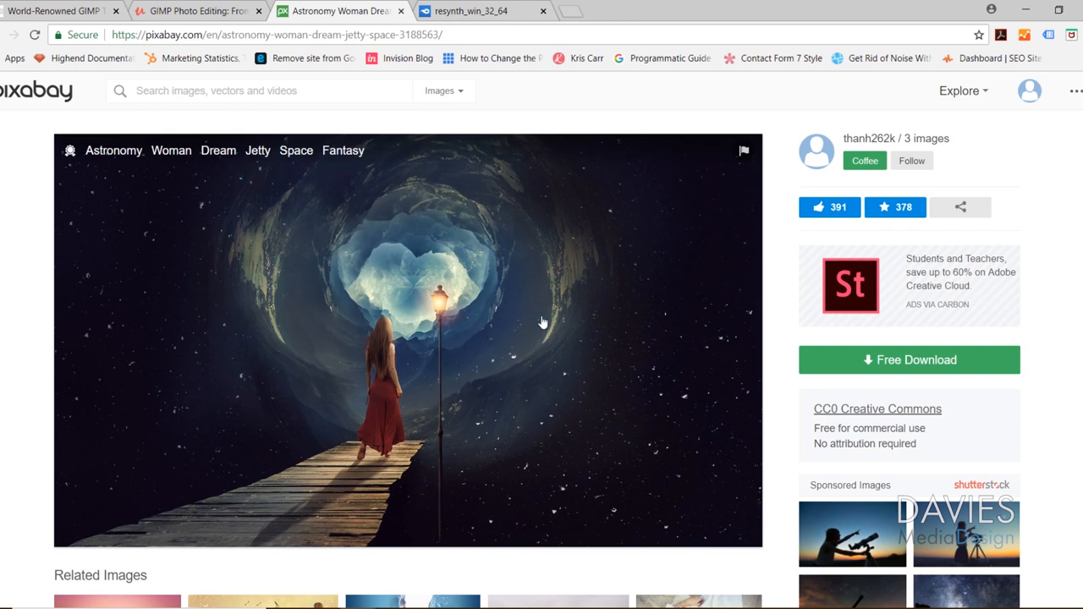
mouse_move(738, 353)
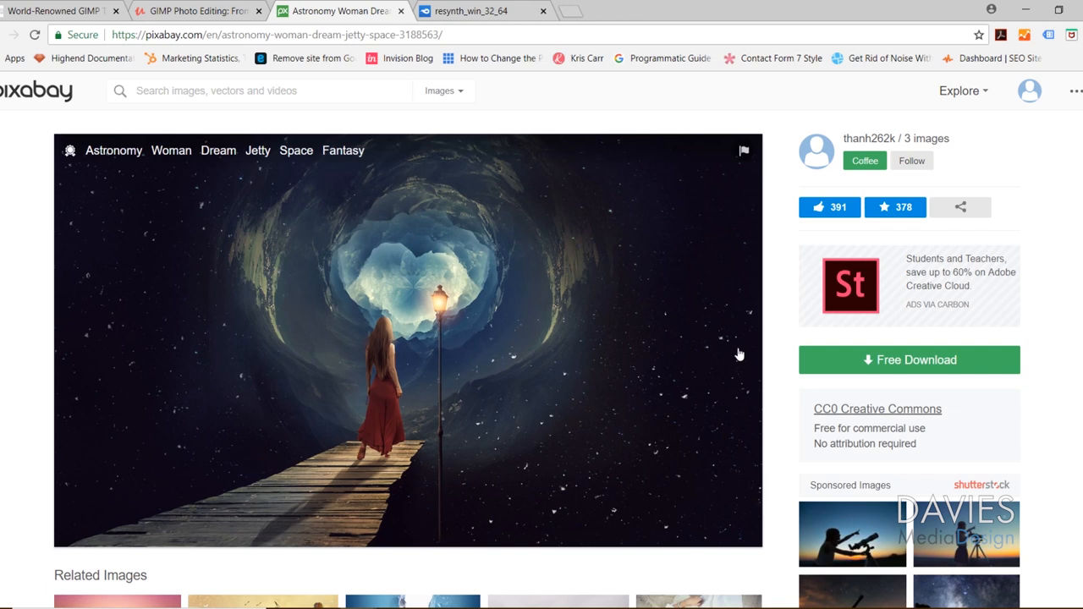
- Show the free download size choices for the astronomy jetty photo
left_click(907, 358)
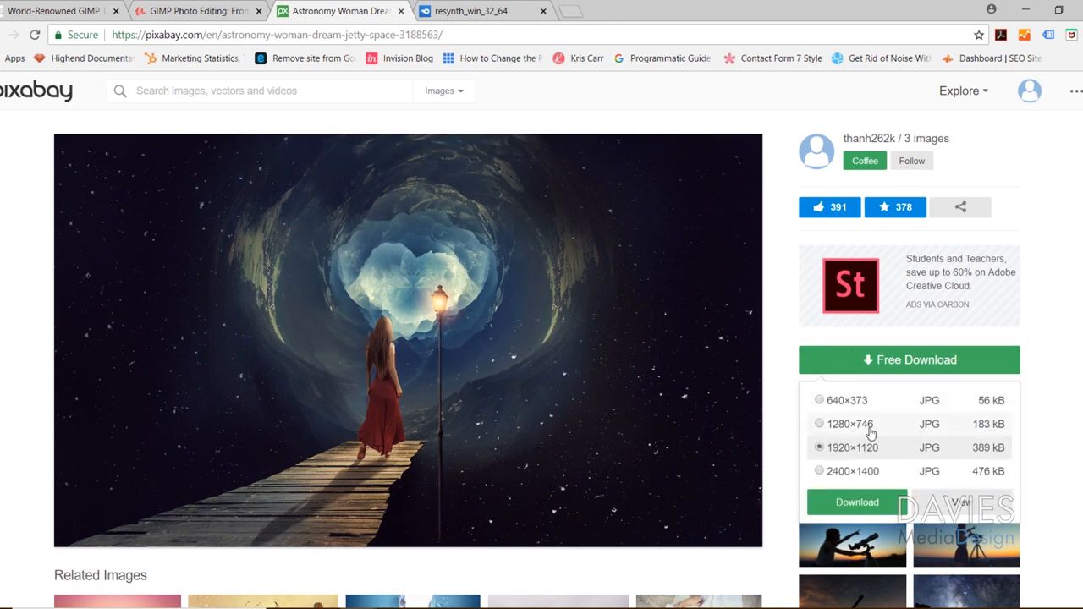
mouse_move(900, 433)
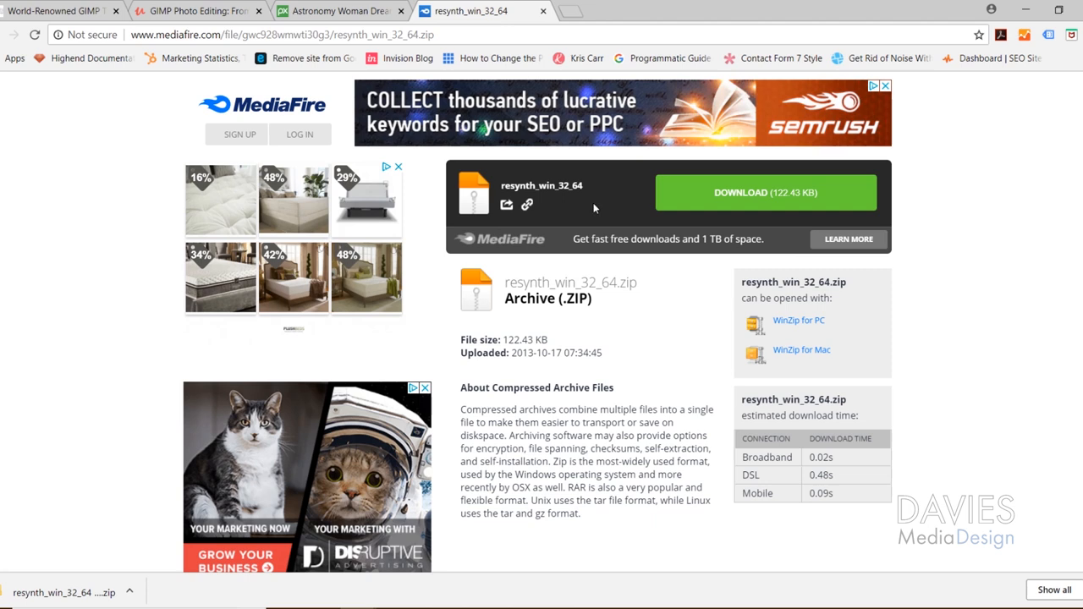
mouse_move(267, 122)
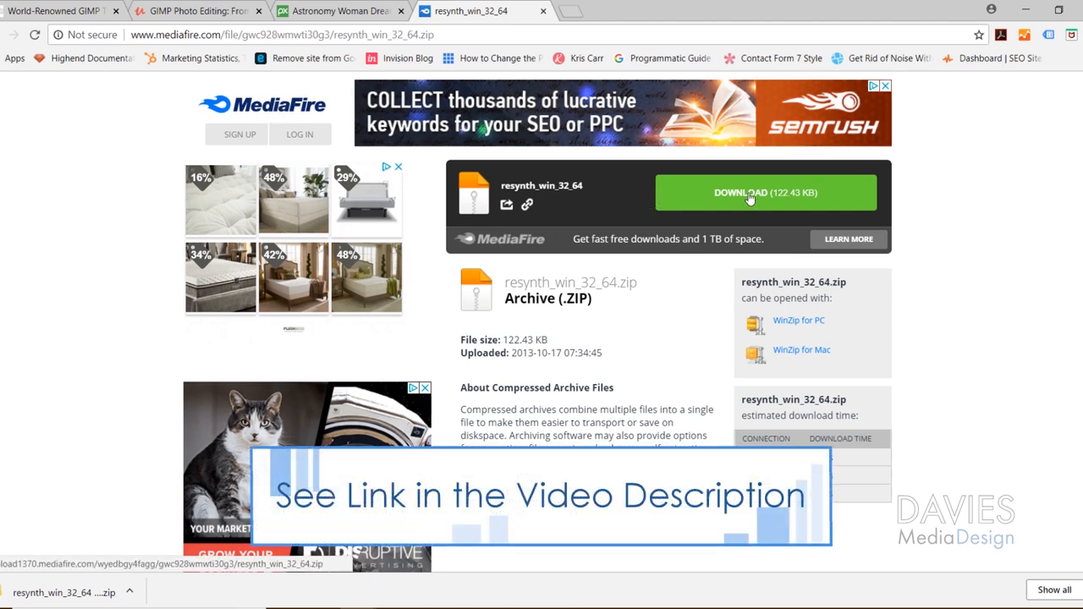
- Download resynth_win_32_64.zip from MediaFire and reveal it in the Downloads folder
left_click(765, 193)
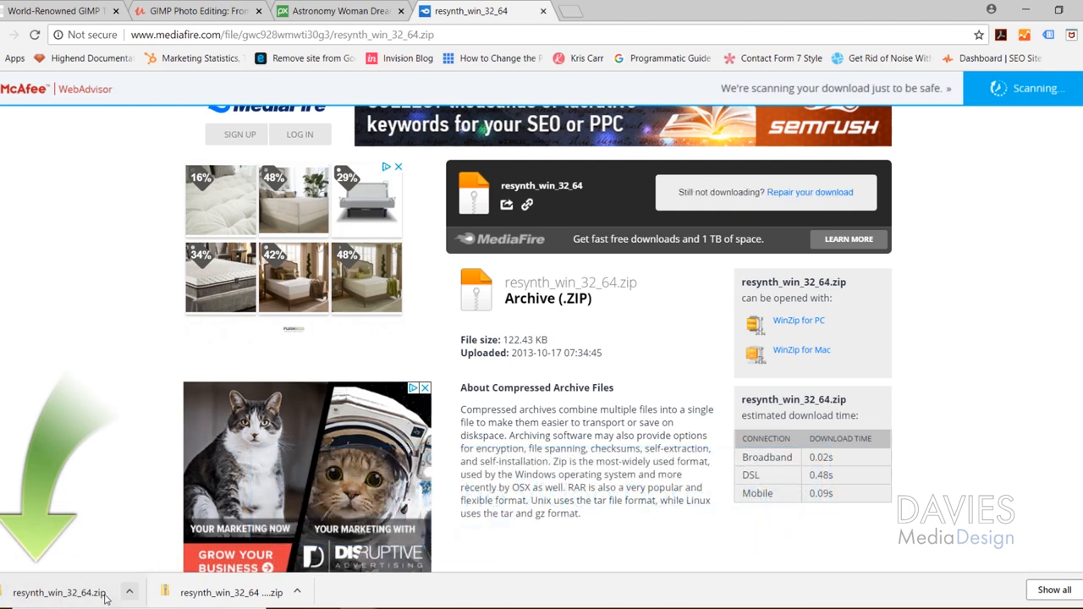
left_click(129, 592)
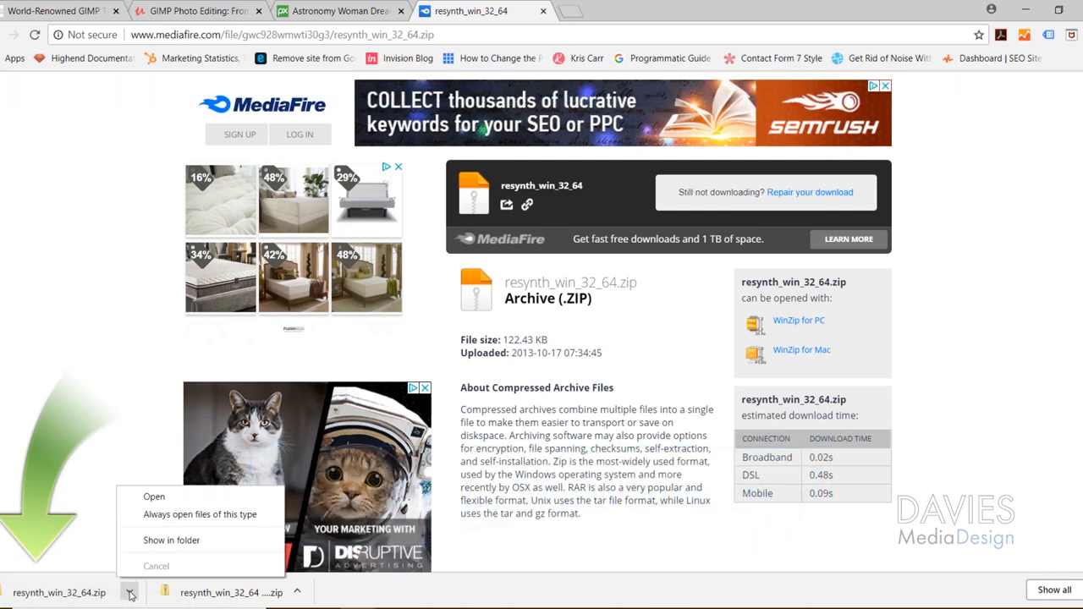
left_click(171, 540)
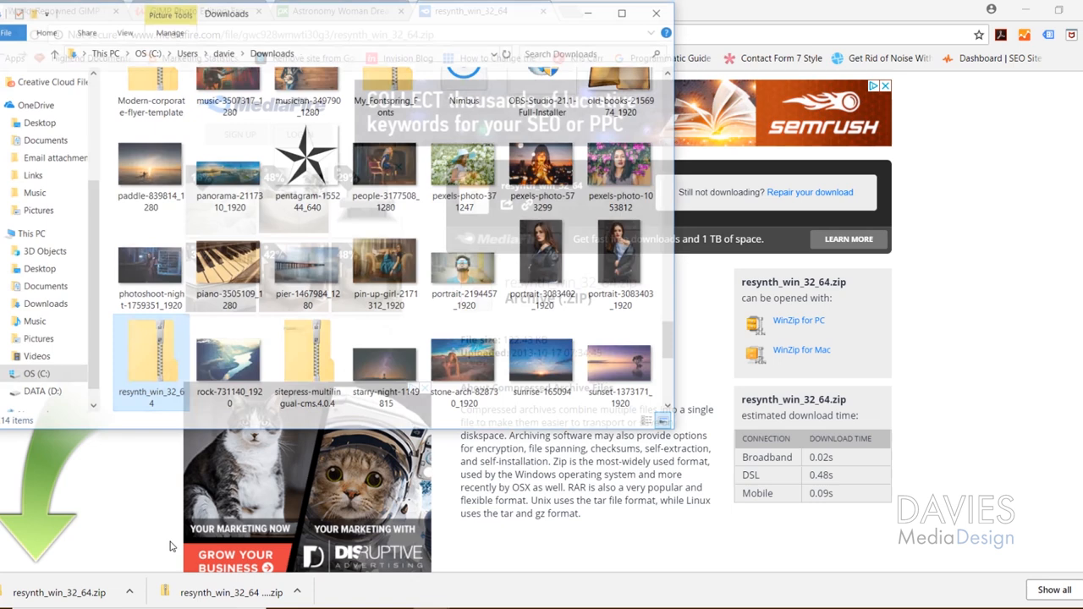
- Extract resynth_win_32_64.zip into a same-named folder inside Downloads
left_click(149, 359)
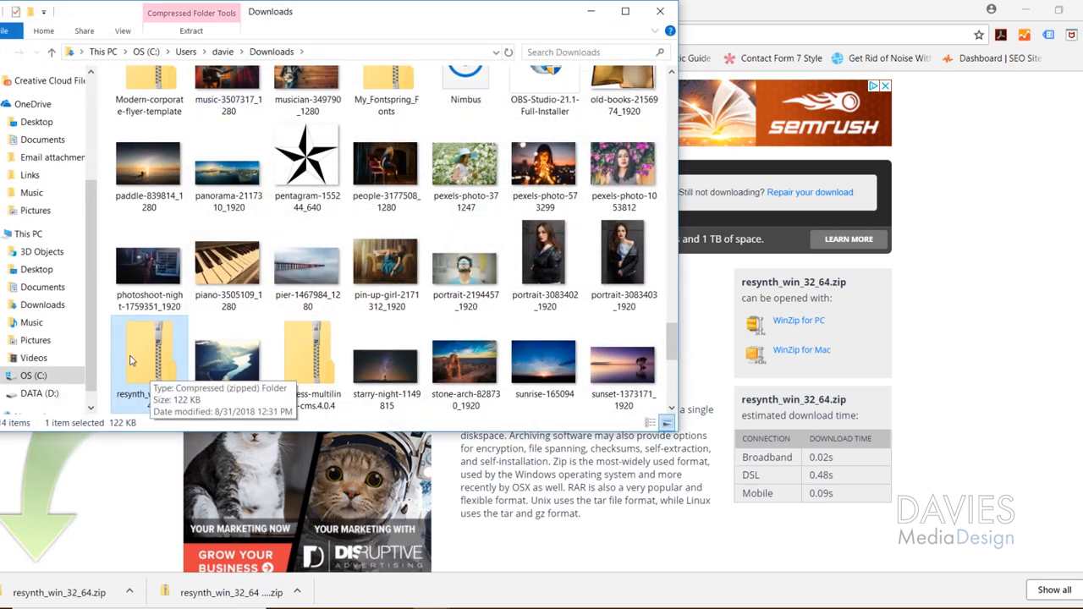
right_click(149, 356)
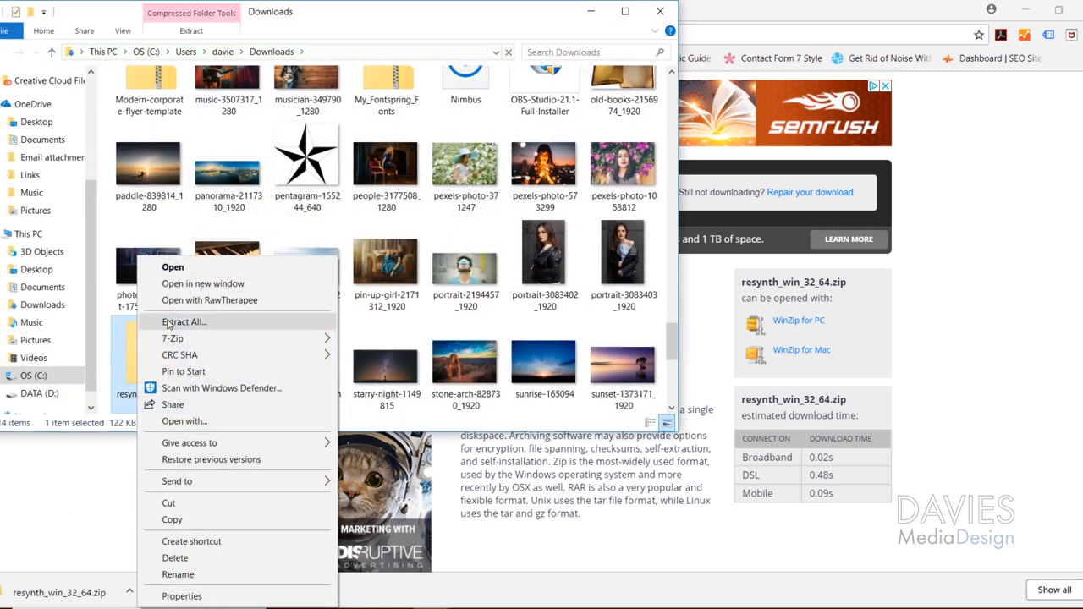
left_click(182, 322)
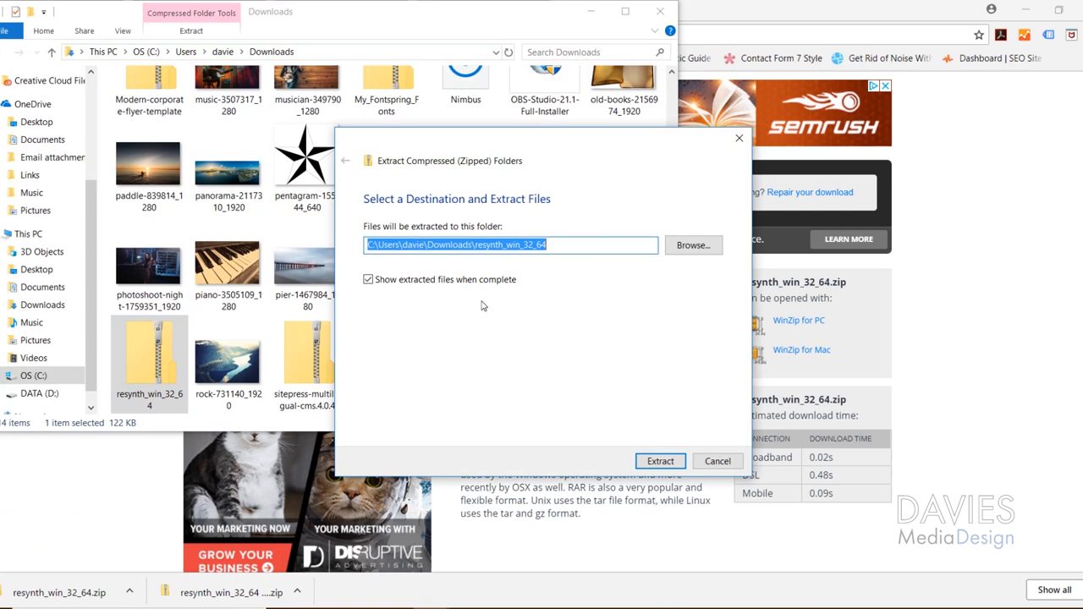
mouse_move(660, 460)
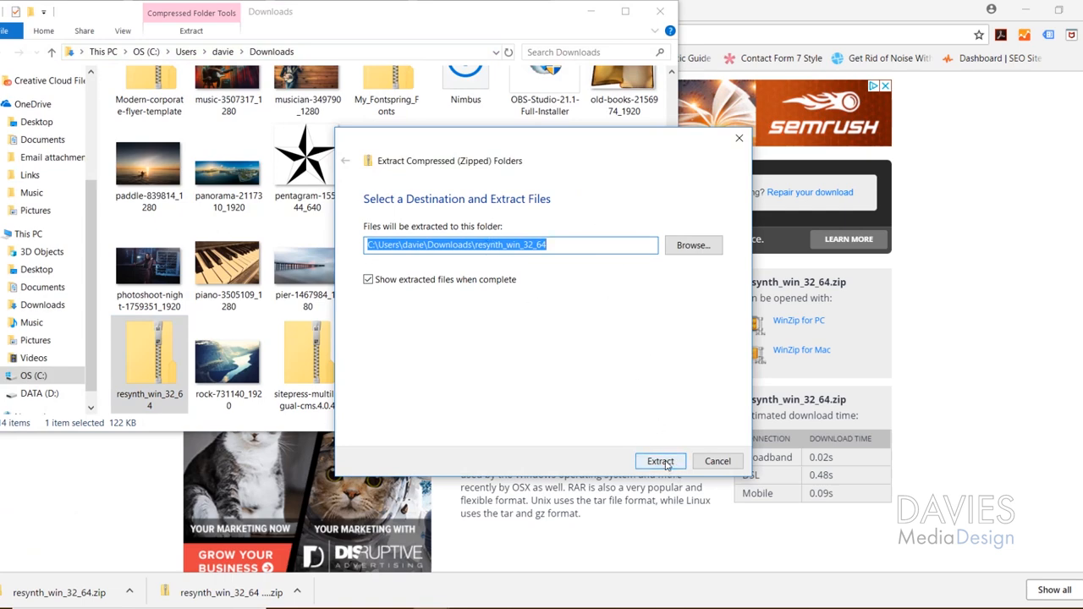
left_click(660, 460)
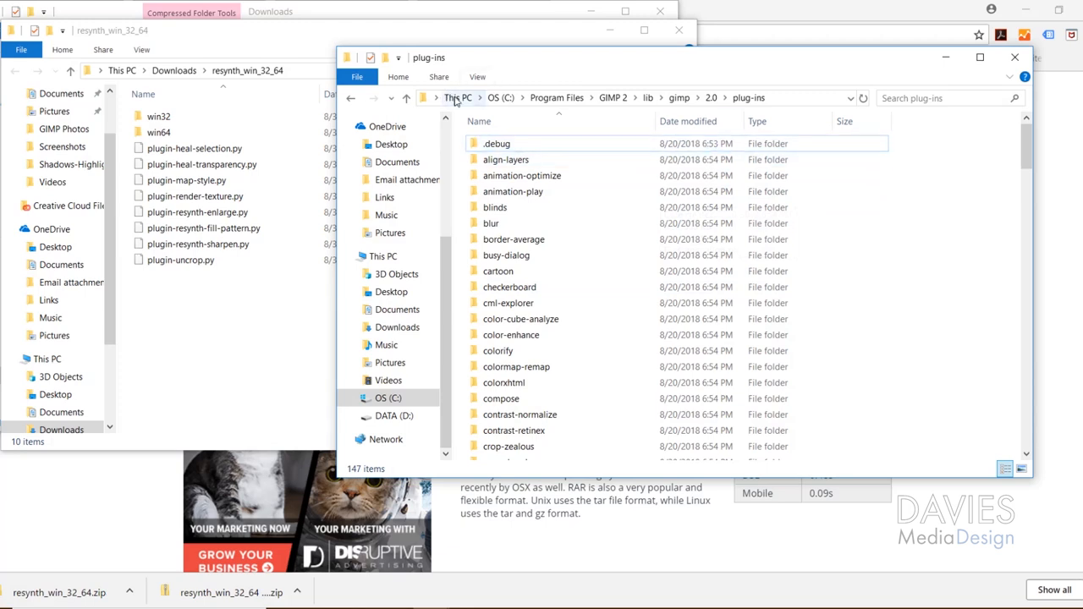
mouse_move(768, 100)
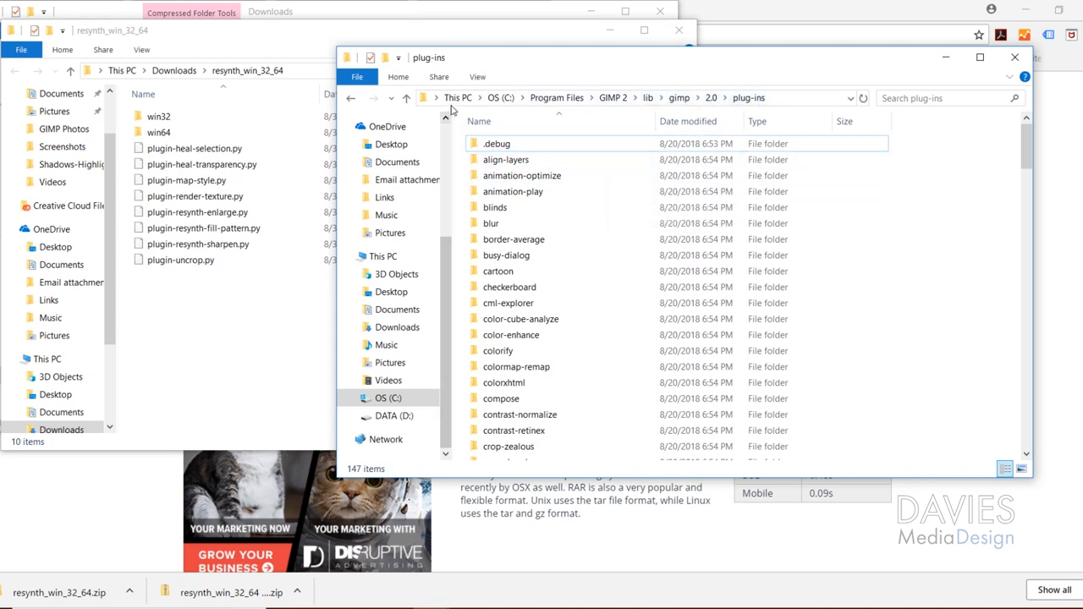
mouse_move(560, 103)
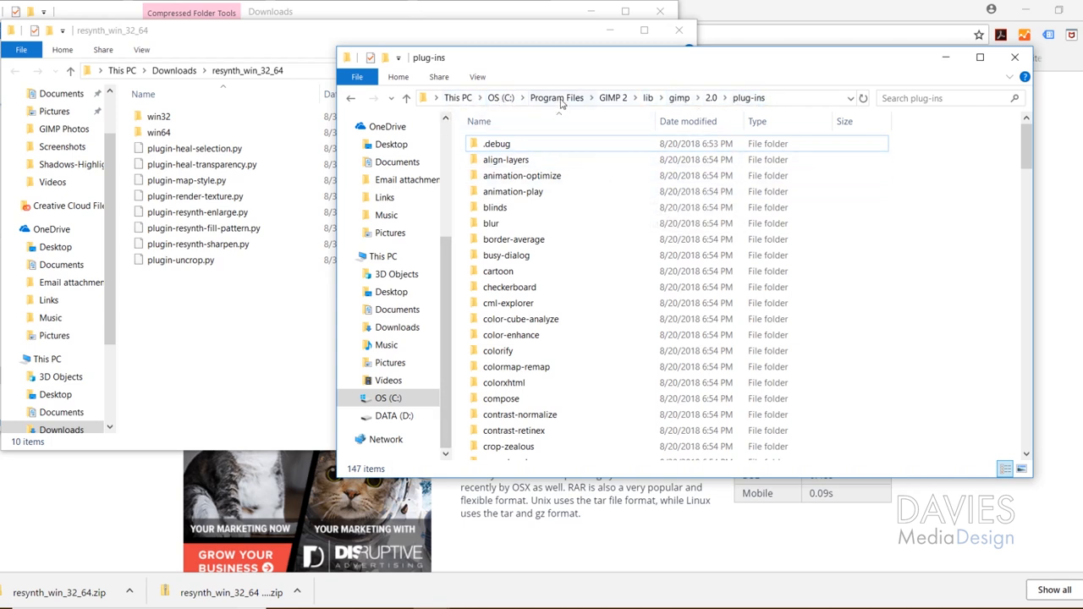
mouse_move(641, 105)
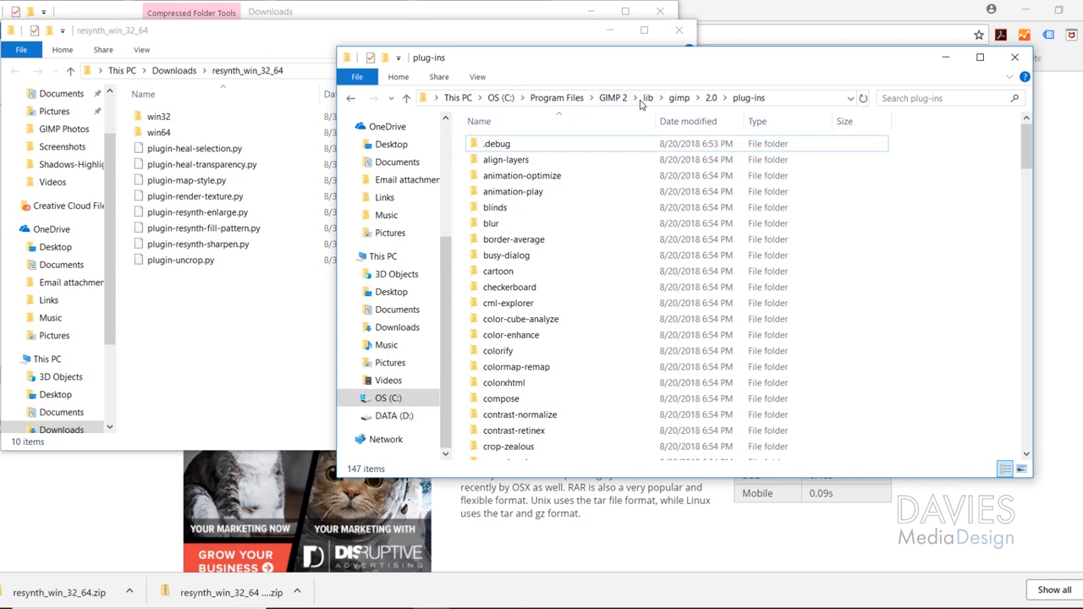
mouse_move(686, 105)
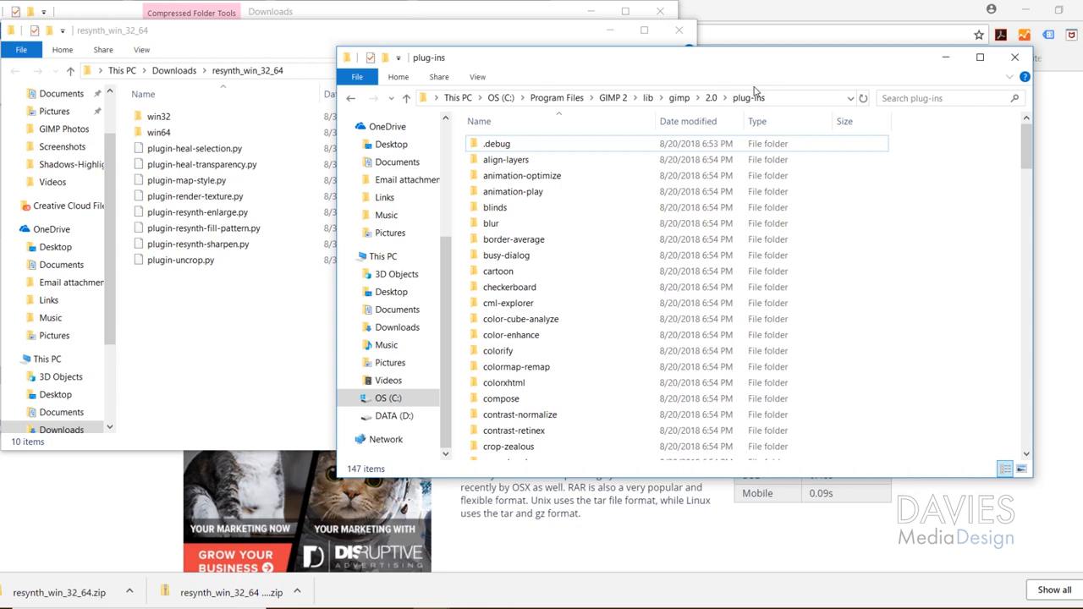
mouse_move(234, 358)
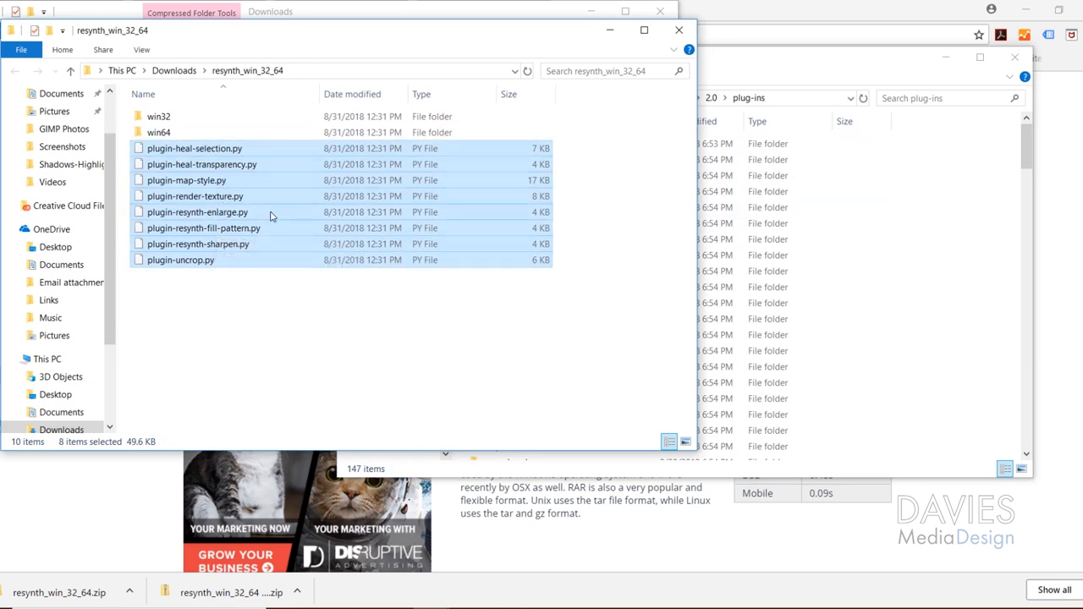
mouse_move(203, 161)
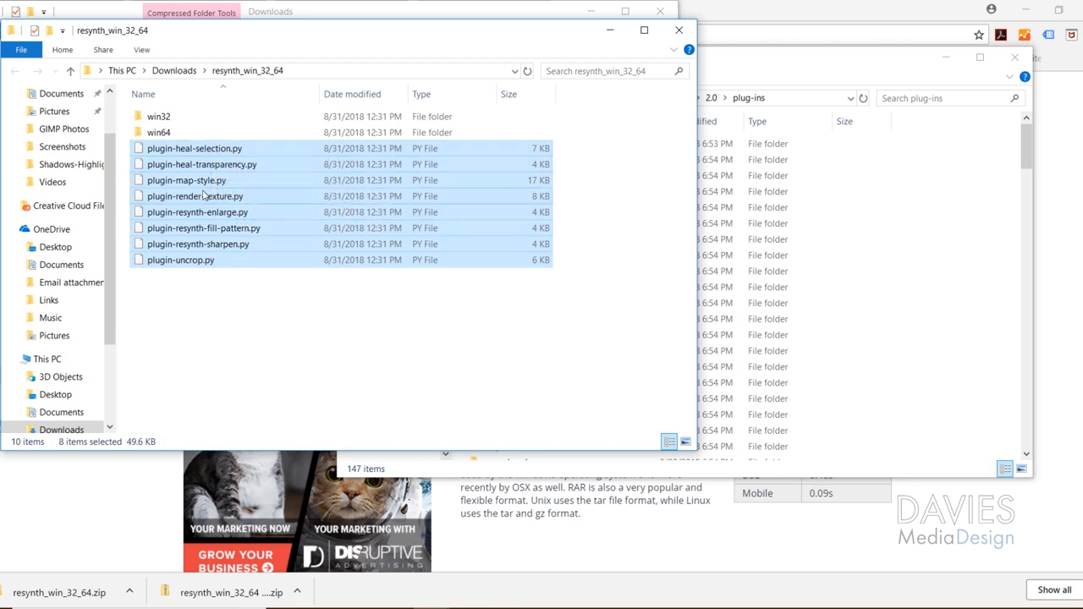
- Copy the Resynthesizer .py plugin files into GIMP's plug-ins folder
left_click_drag(201, 195, 927, 213)
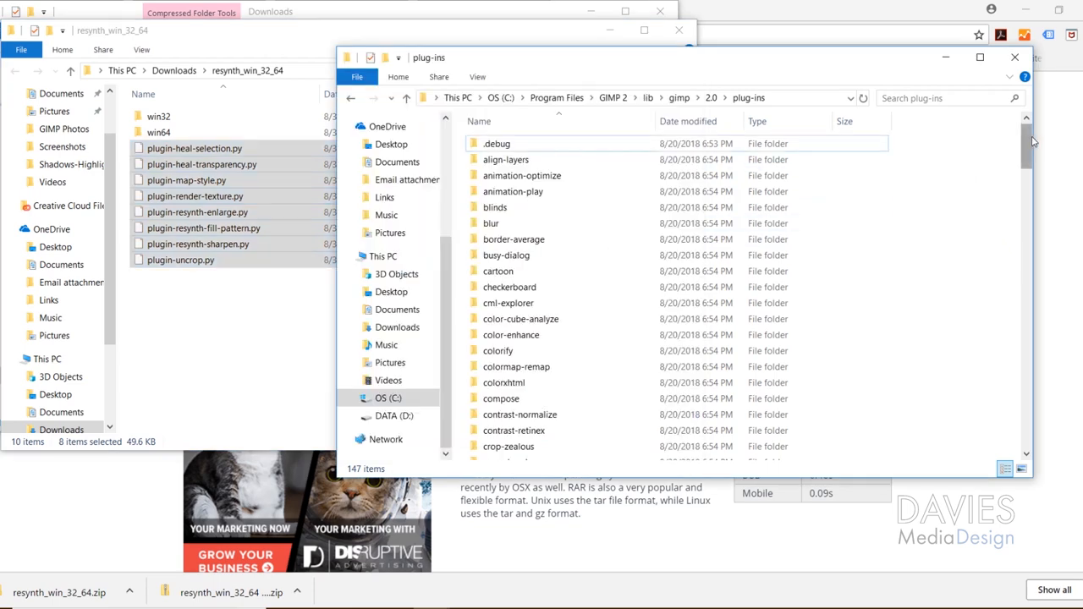
scroll("down", 3)
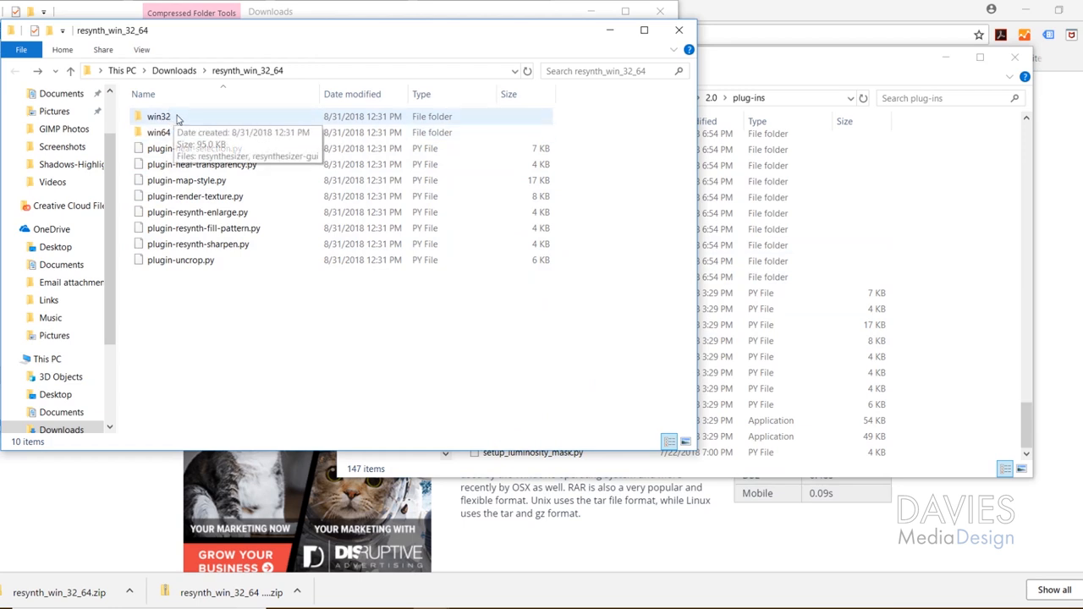
mouse_move(188, 132)
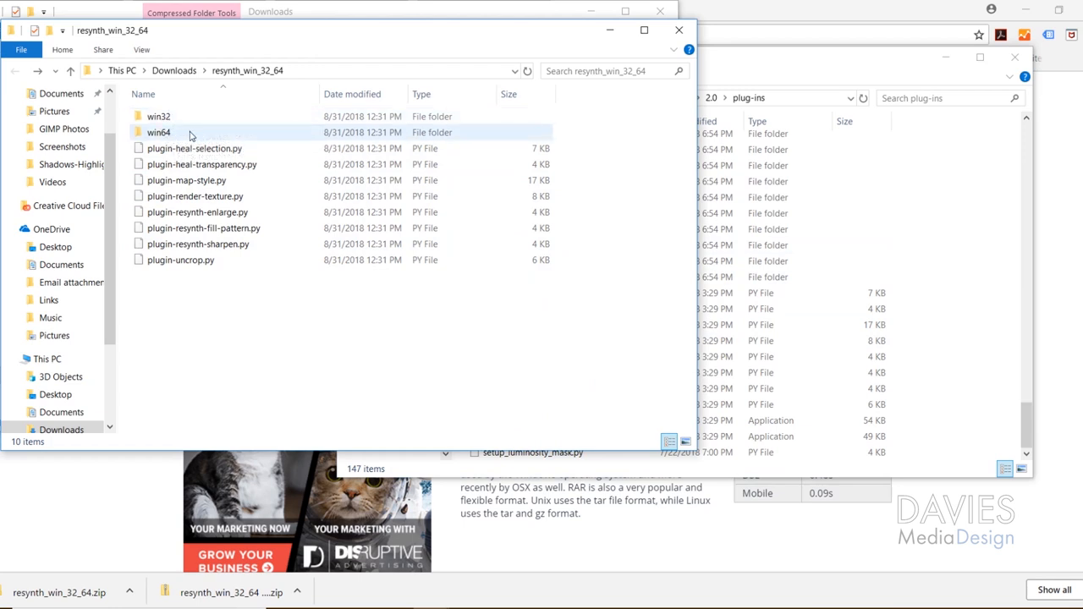
mouse_move(190, 132)
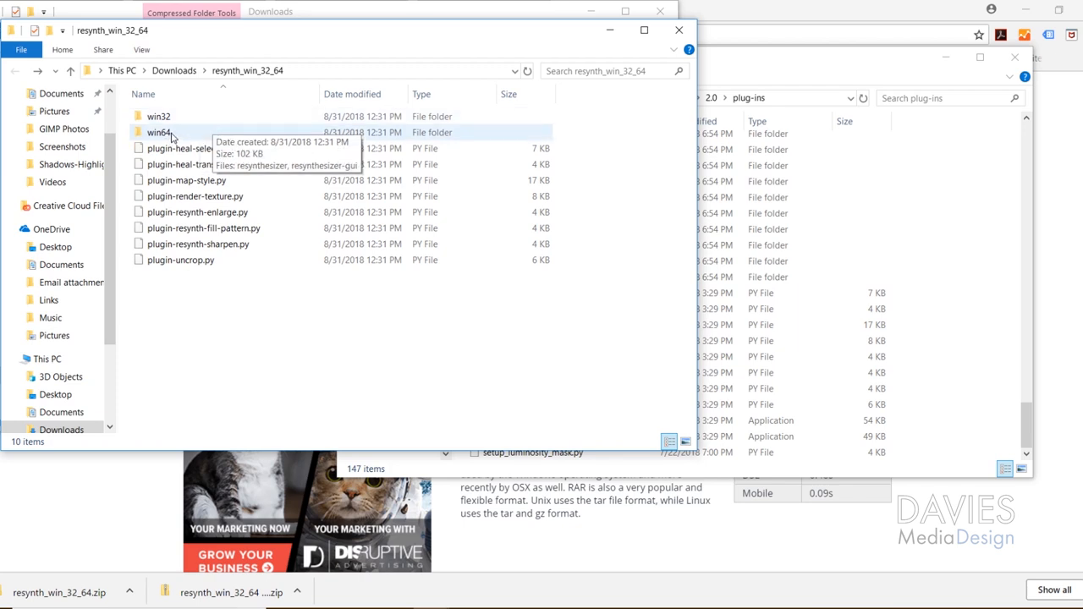
- Copy resynthesizer and resynthesizer-gui from win64 into GIMP's plug-ins folder beside plugin-heal-selection.py
double_click(160, 132)
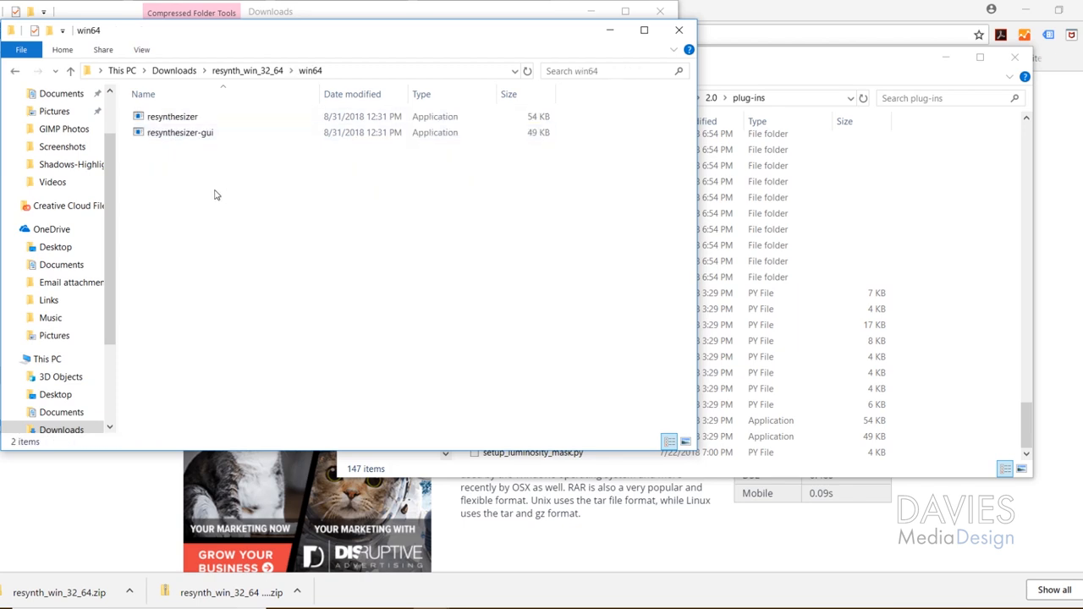
key("ctrl+a")
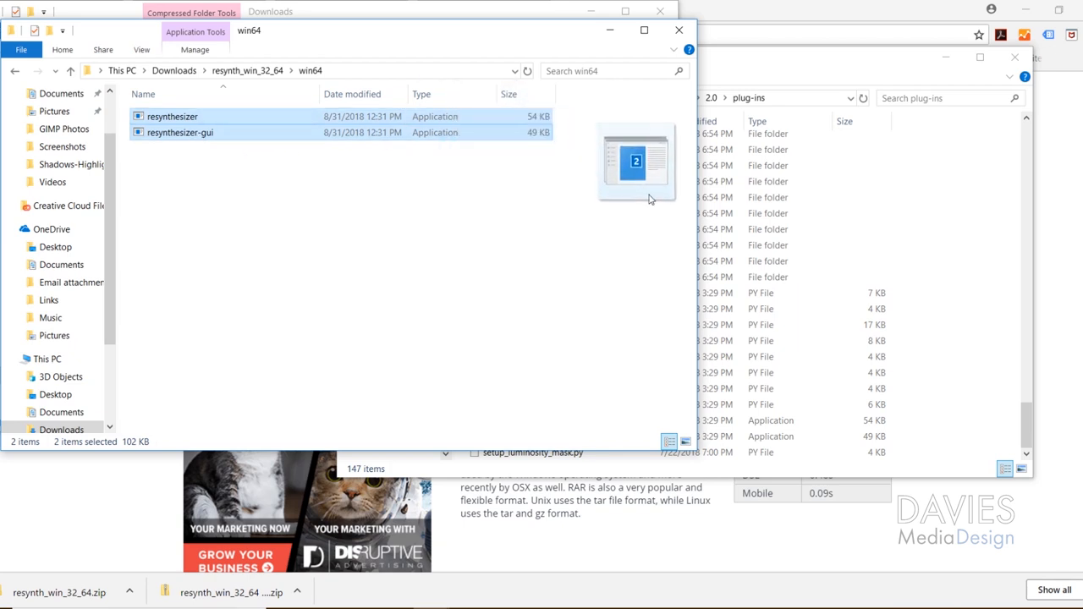
left_click_drag(646, 200, 531, 245)
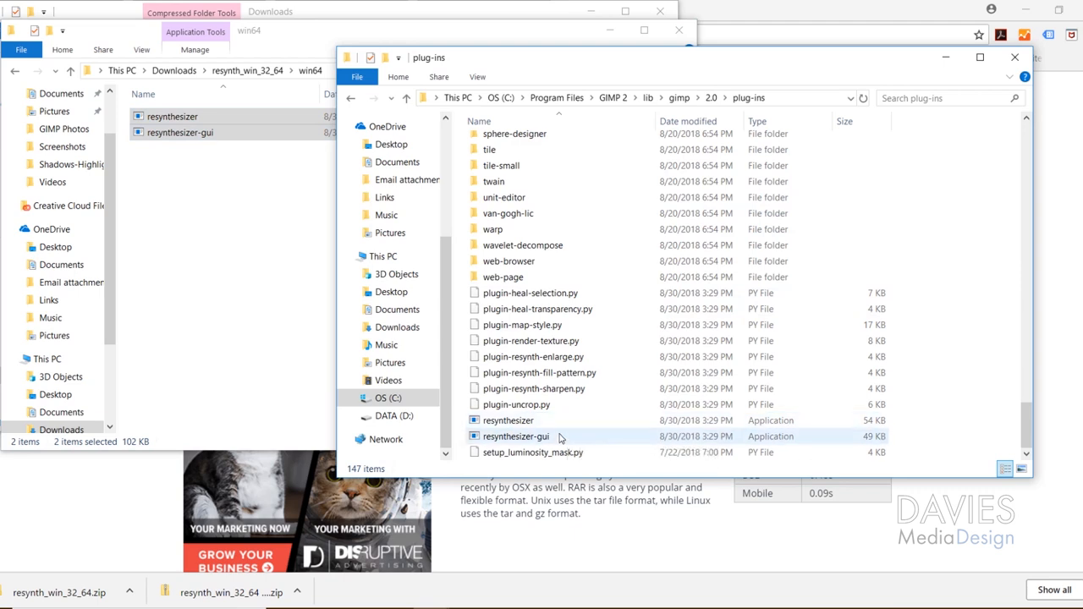
left_click(507, 420)
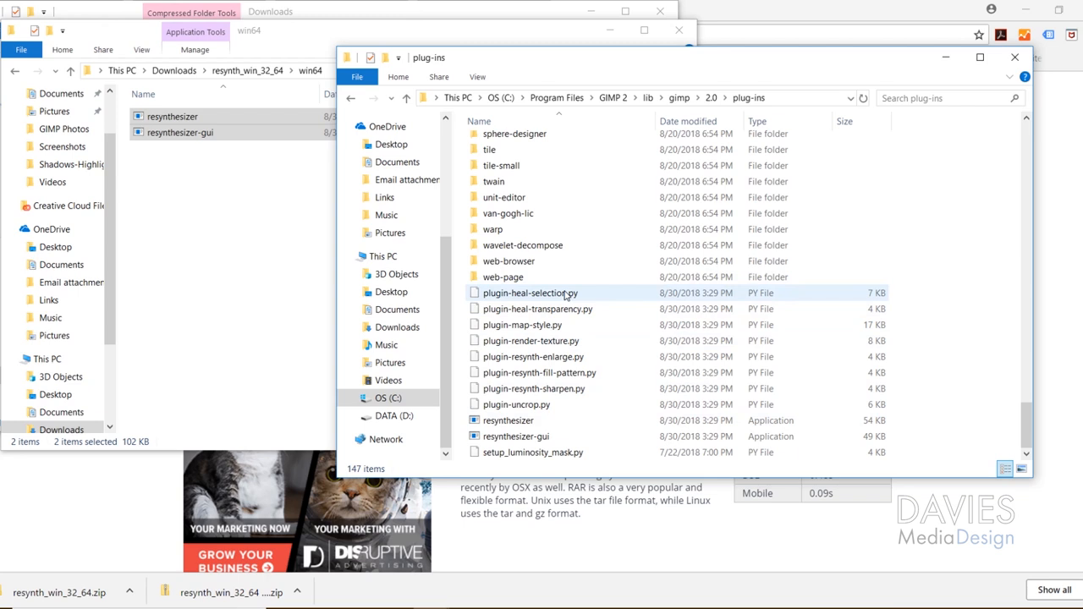
left_click(531, 293)
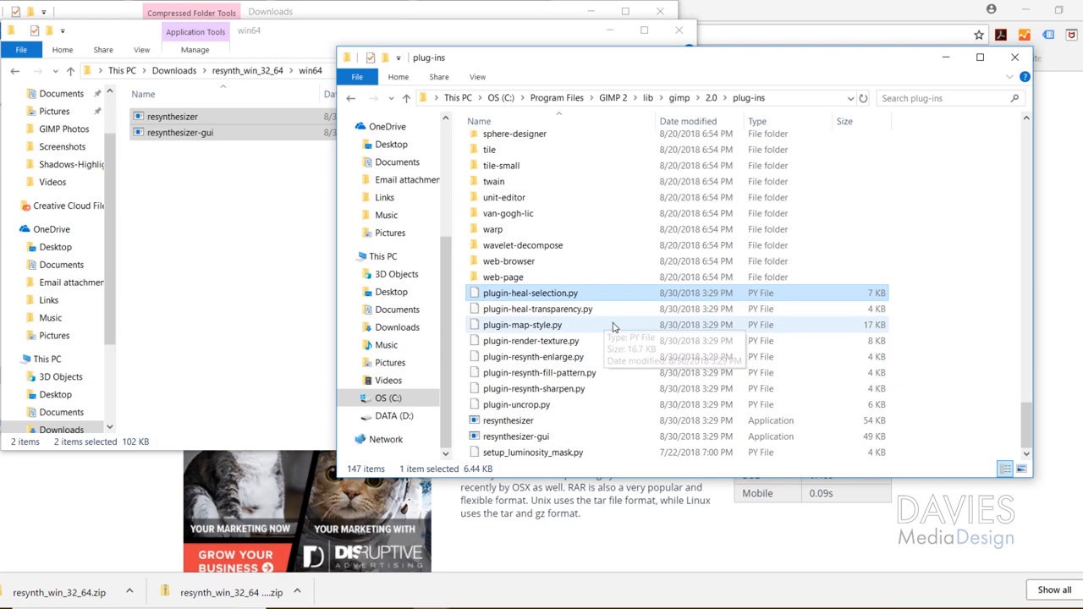
mouse_move(571, 366)
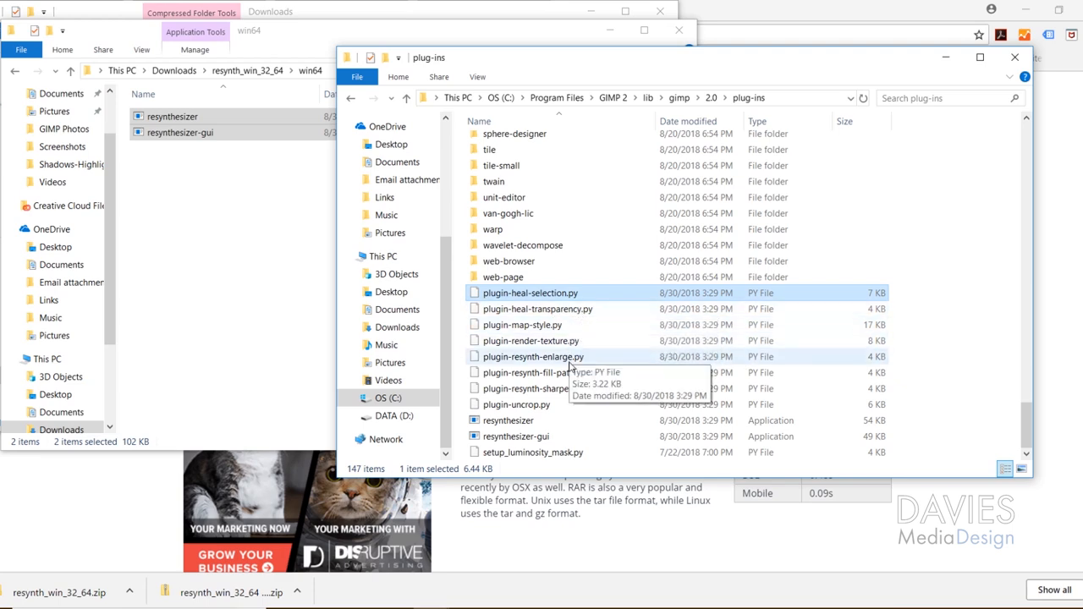
mouse_move(555, 389)
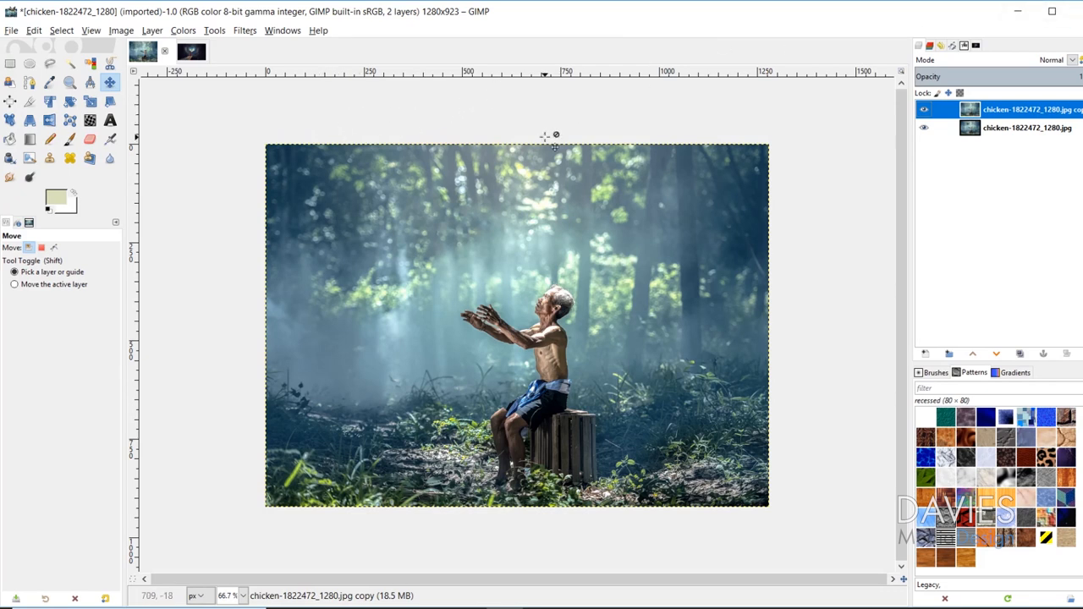
- Check the Filters menu for Heal selection and Resynthesize, then dismiss it
left_click(244, 30)
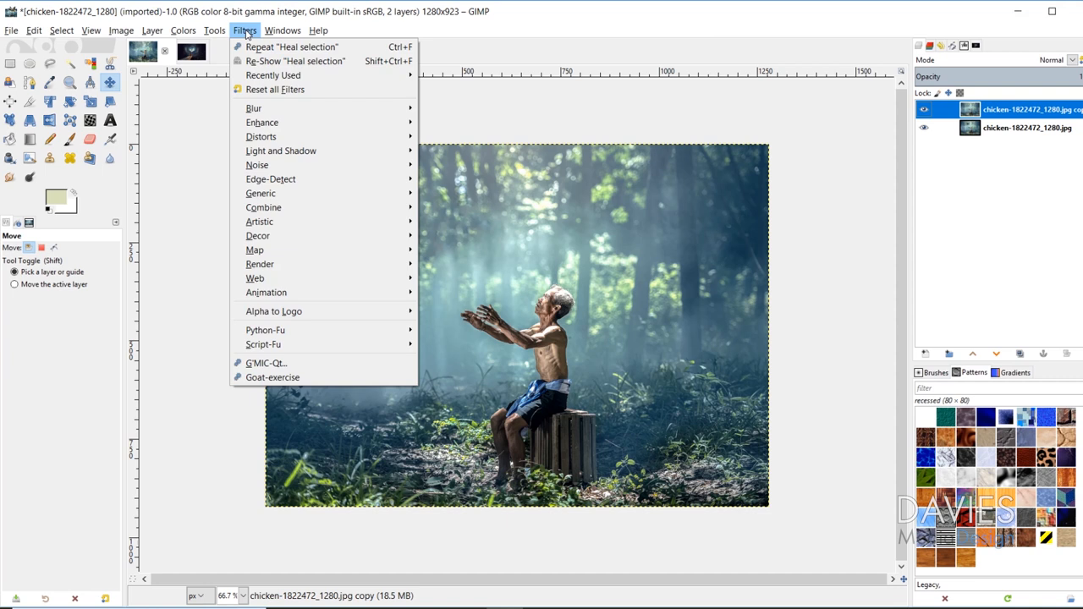
mouse_move(260, 122)
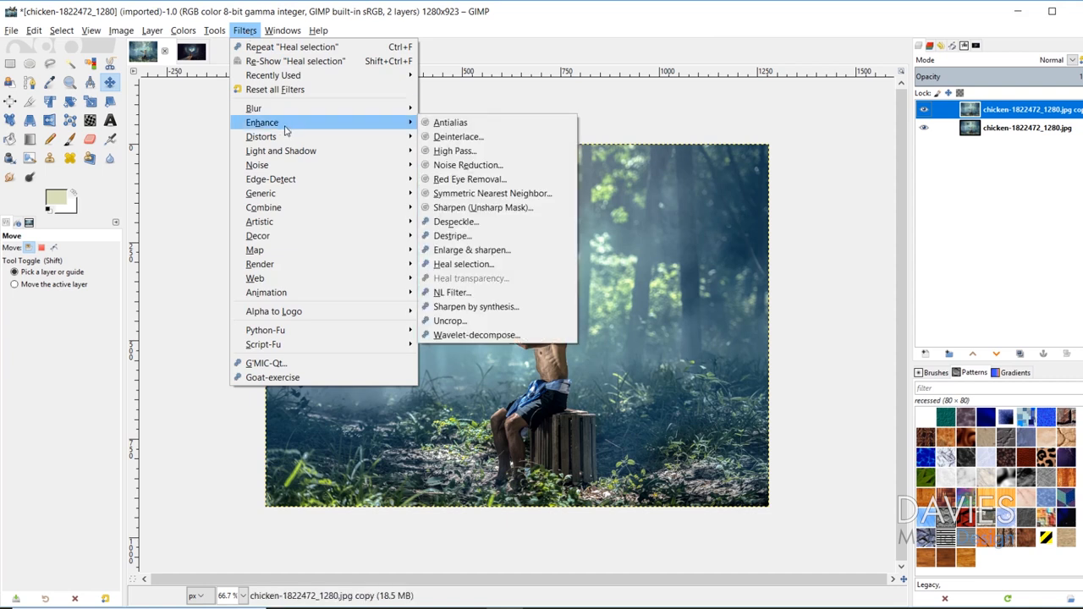
mouse_move(464, 264)
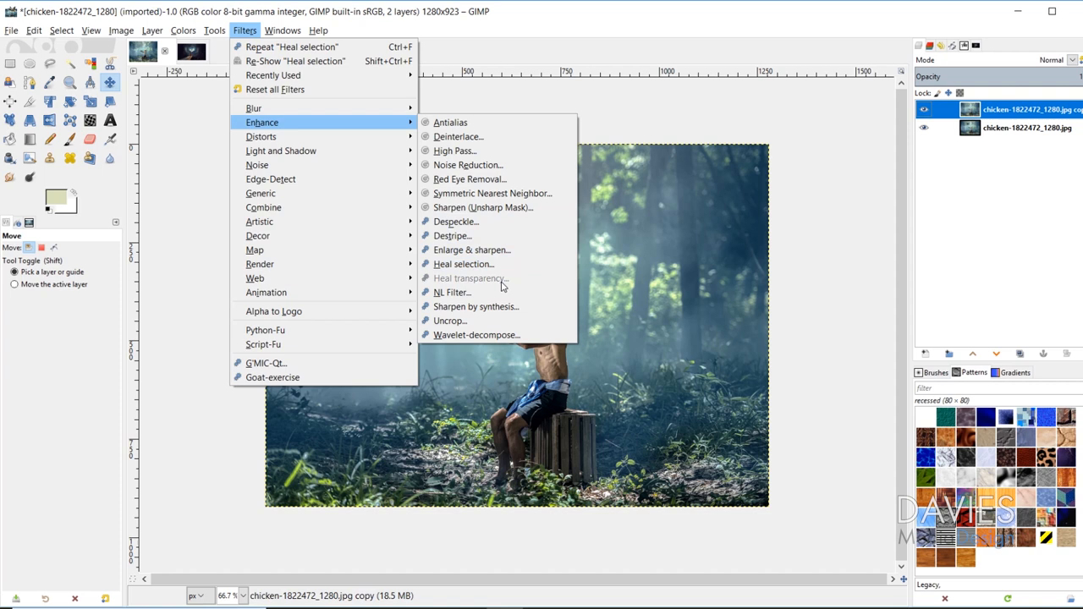
mouse_move(450, 321)
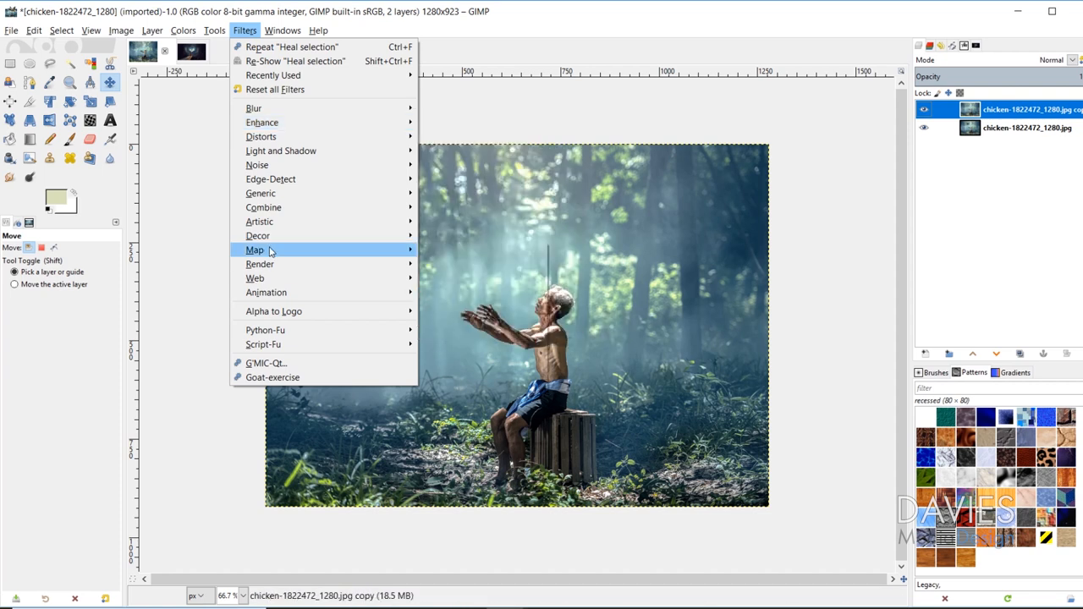
mouse_move(254, 249)
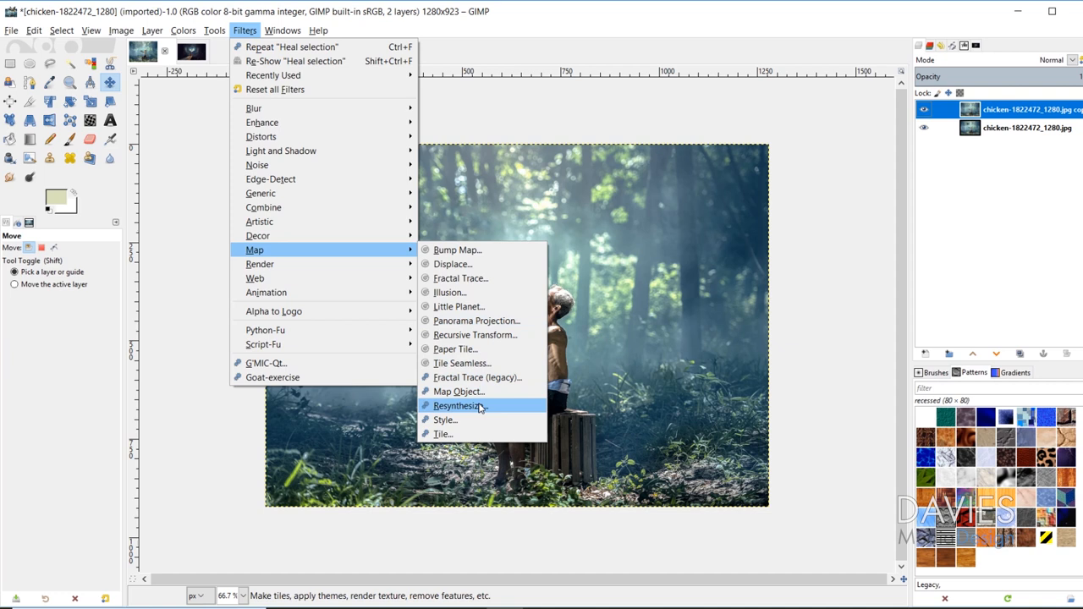
mouse_move(447, 420)
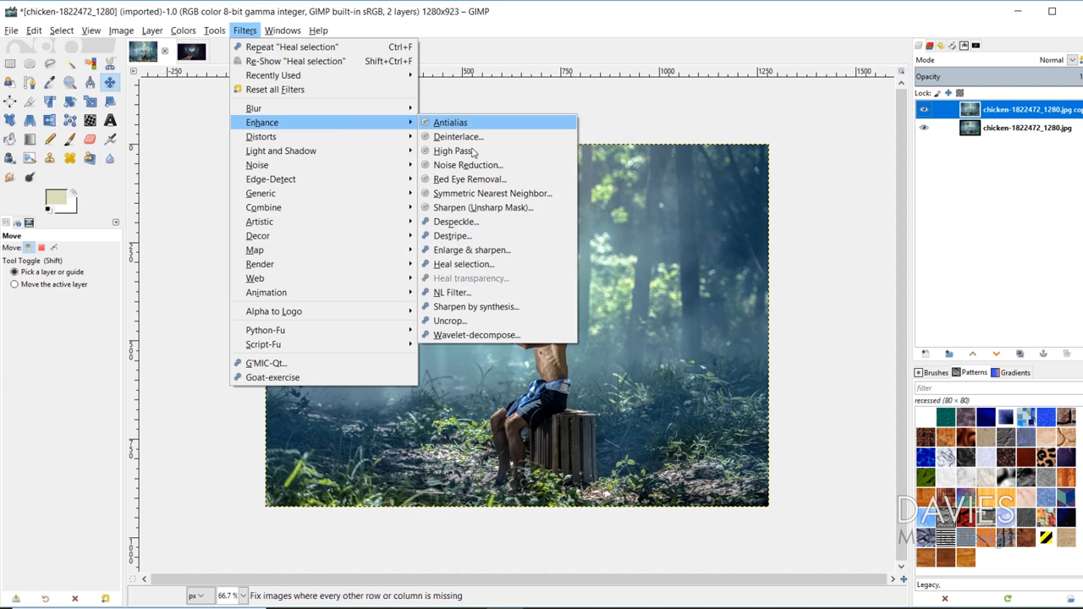
mouse_move(464, 264)
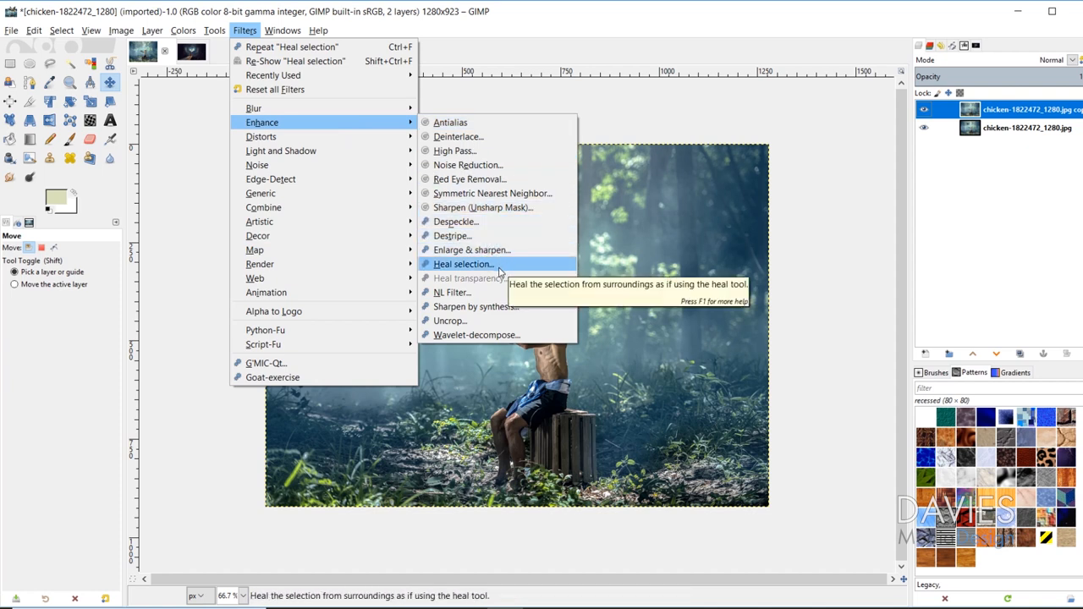
left_click(463, 264)
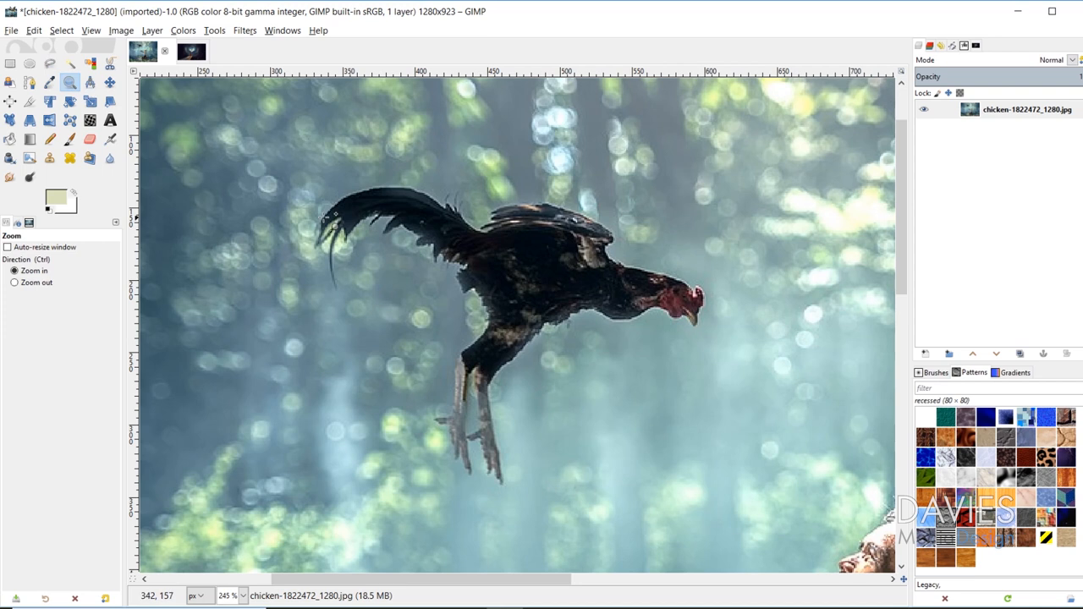
- Outline the flying chicken with the Free Select tool and commit the selection, ready for healing
left_click(51, 64)
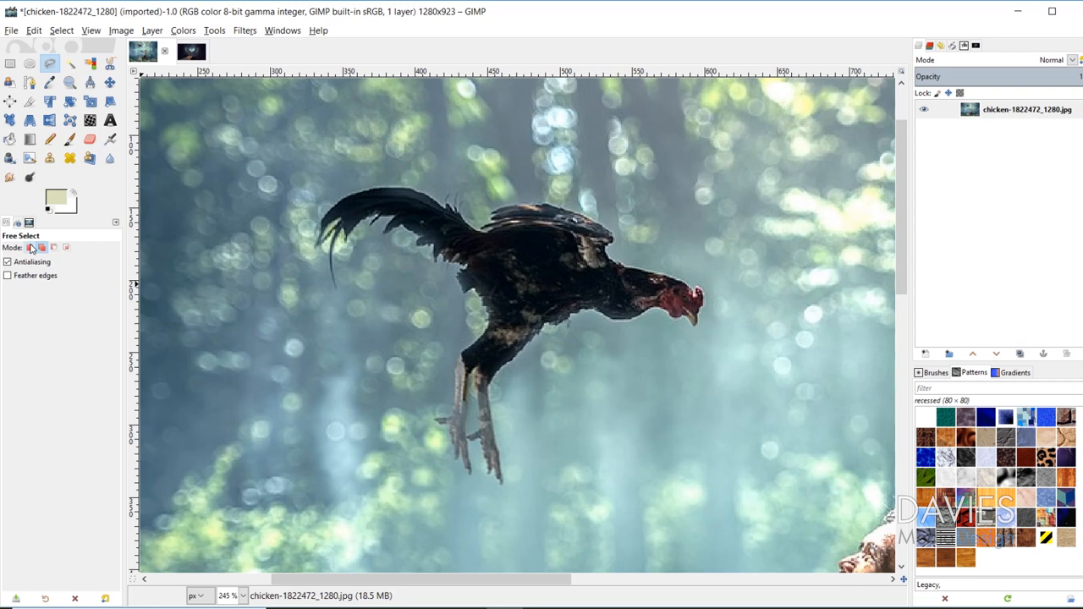
mouse_move(41, 247)
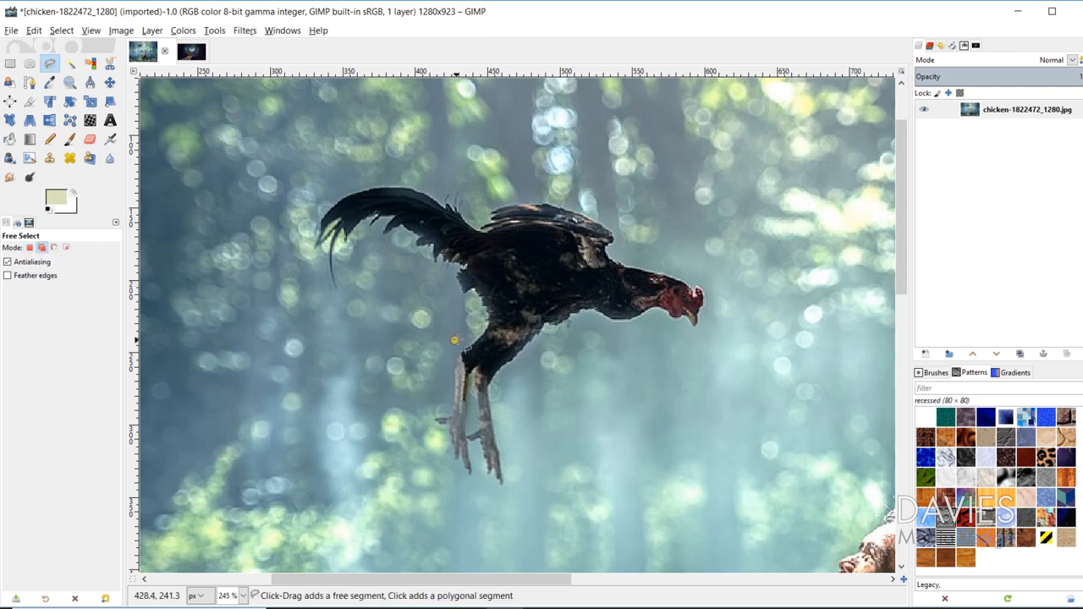
left_click_drag(457, 347, 437, 269)
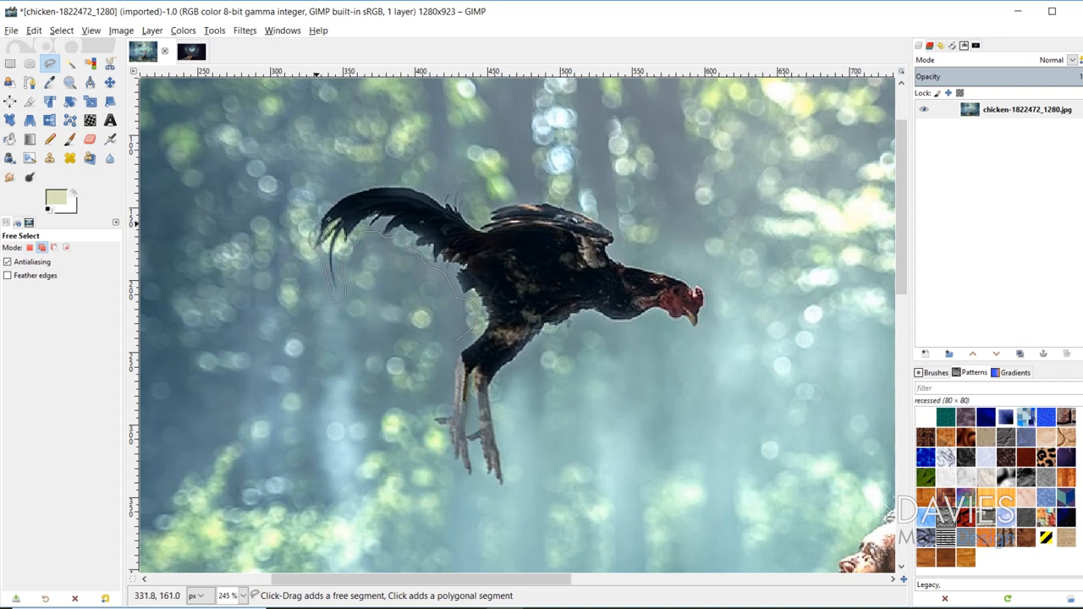
left_click(449, 186)
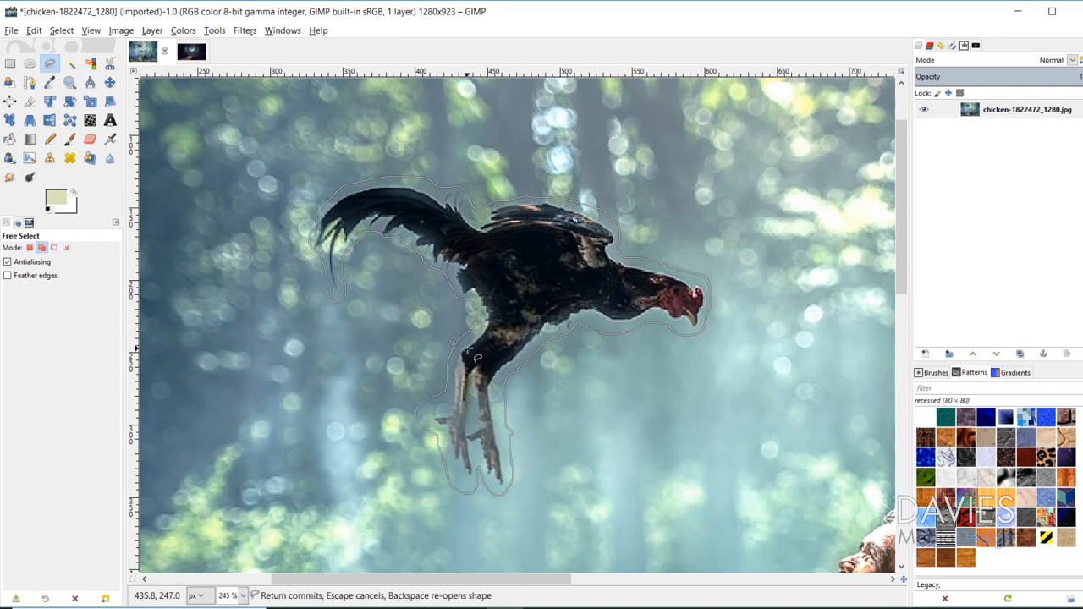
key("Return")
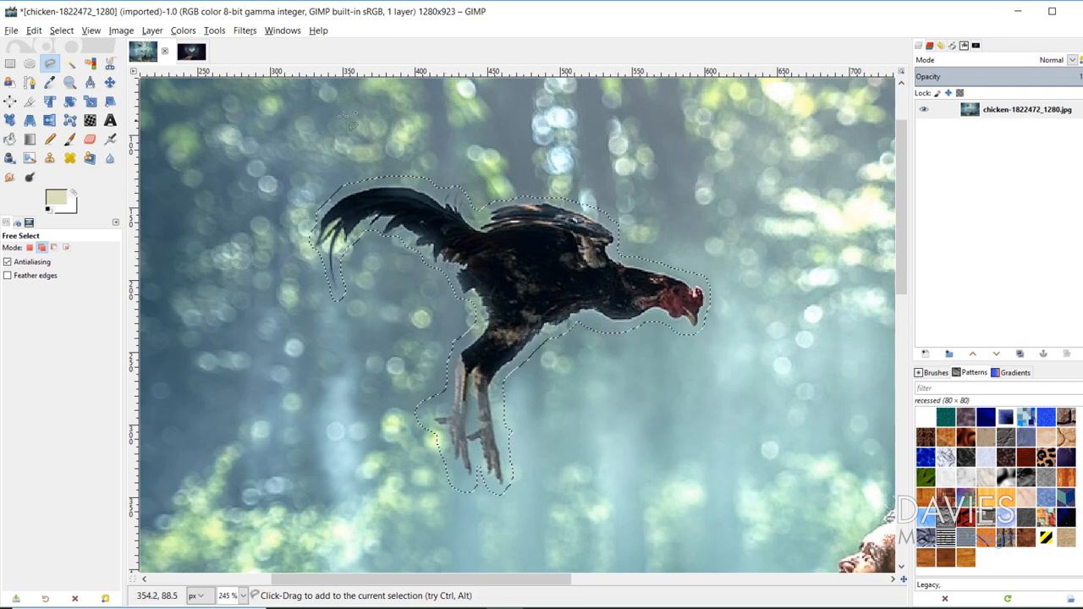
left_click(244, 30)
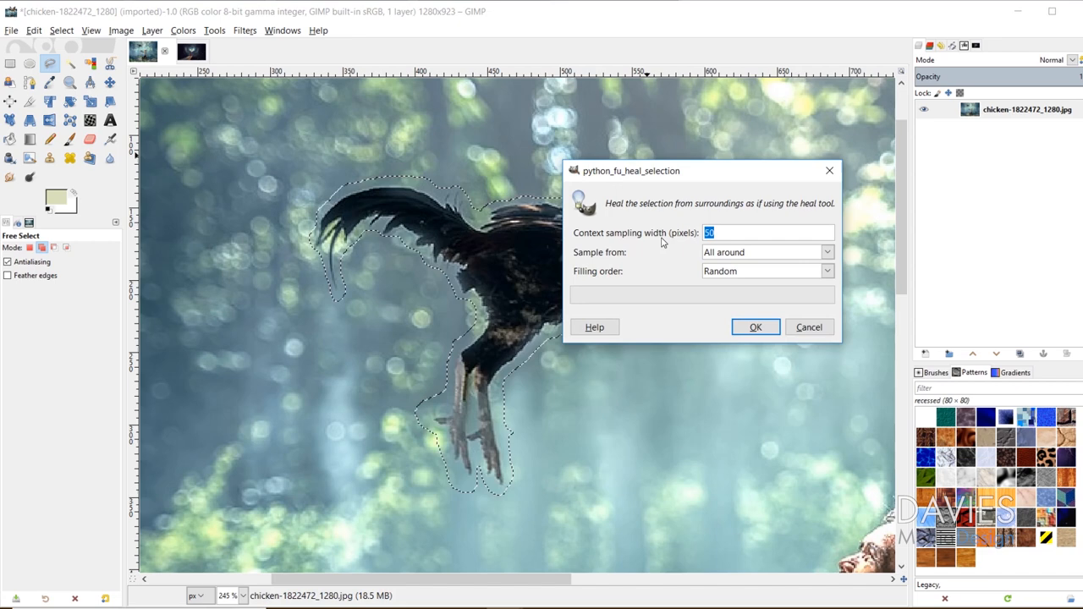
mouse_move(616, 228)
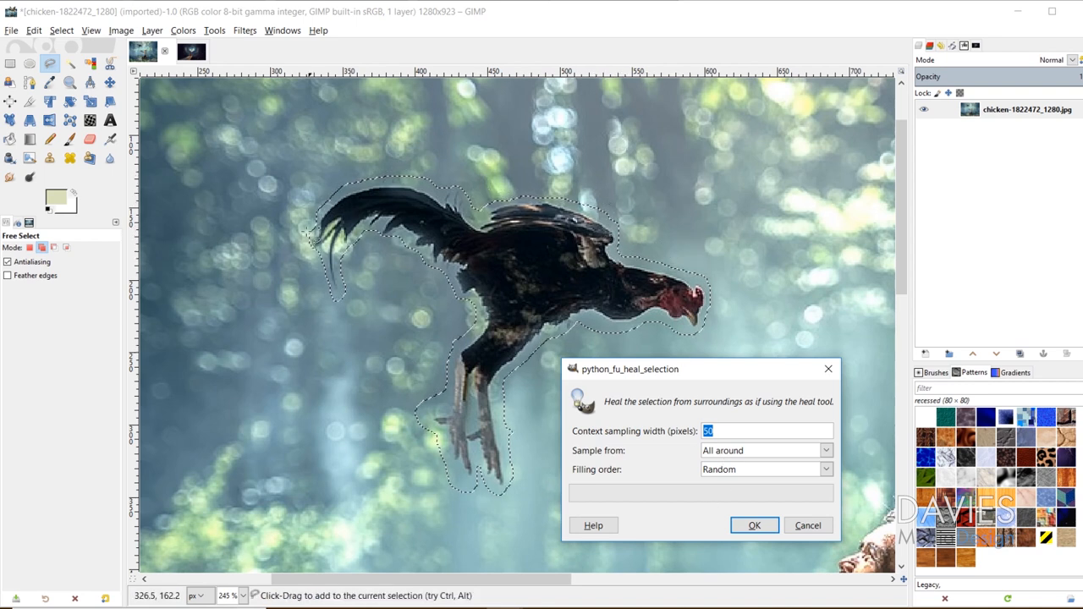
- Try the Sides and Above and below sampling sources in the Heal selection dialog
left_click(824, 450)
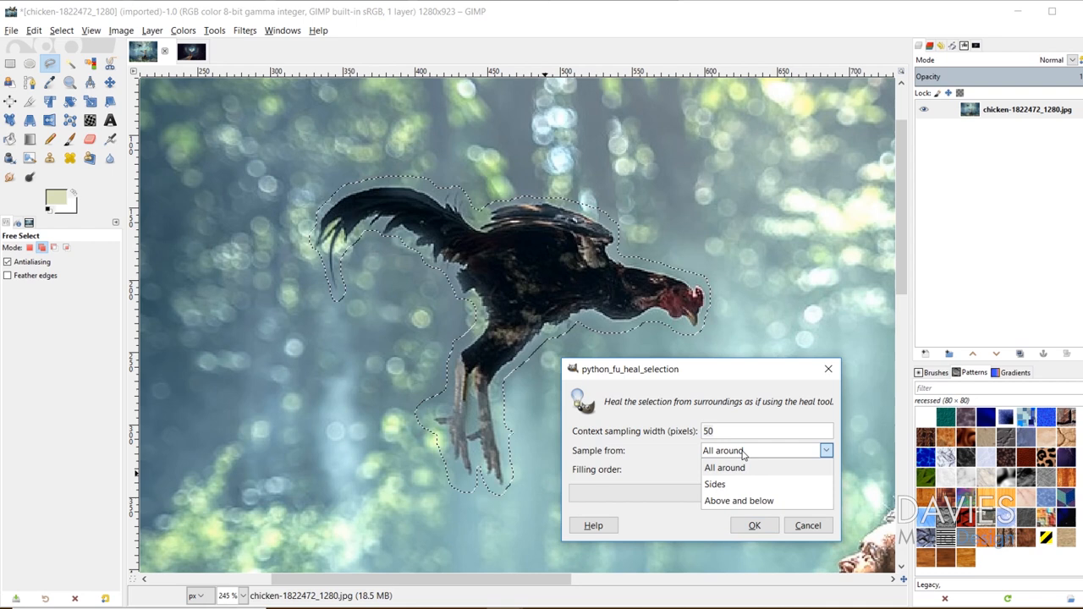
left_click(714, 484)
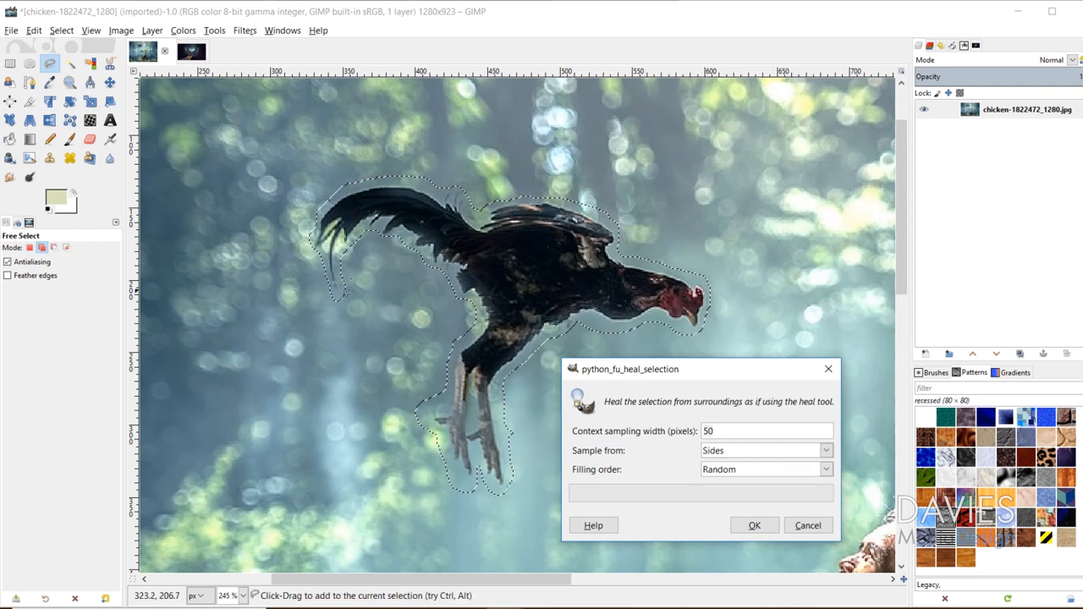
left_click(765, 450)
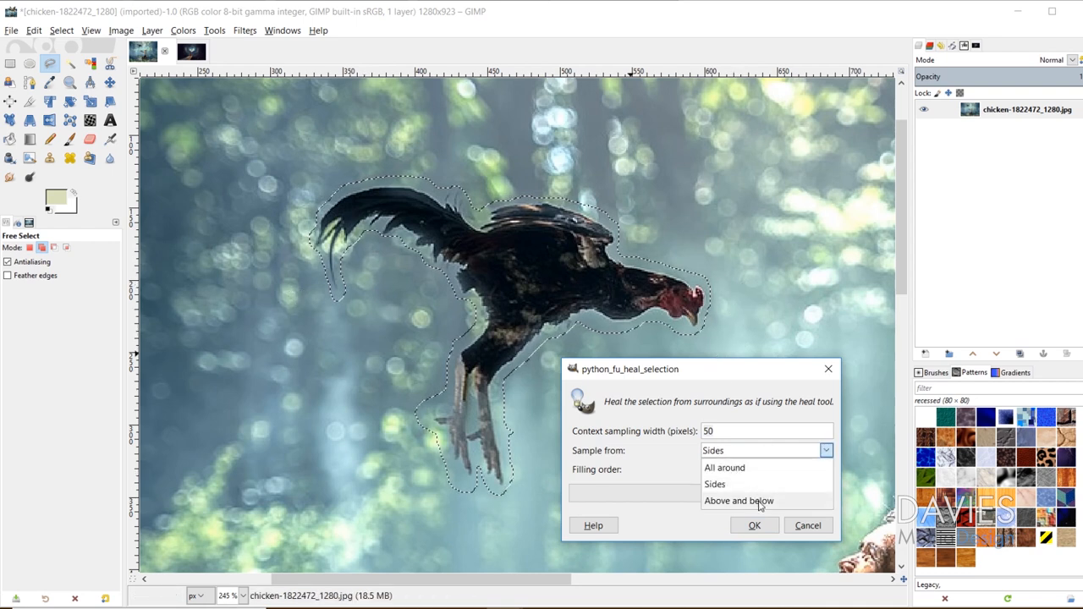
left_click(737, 500)
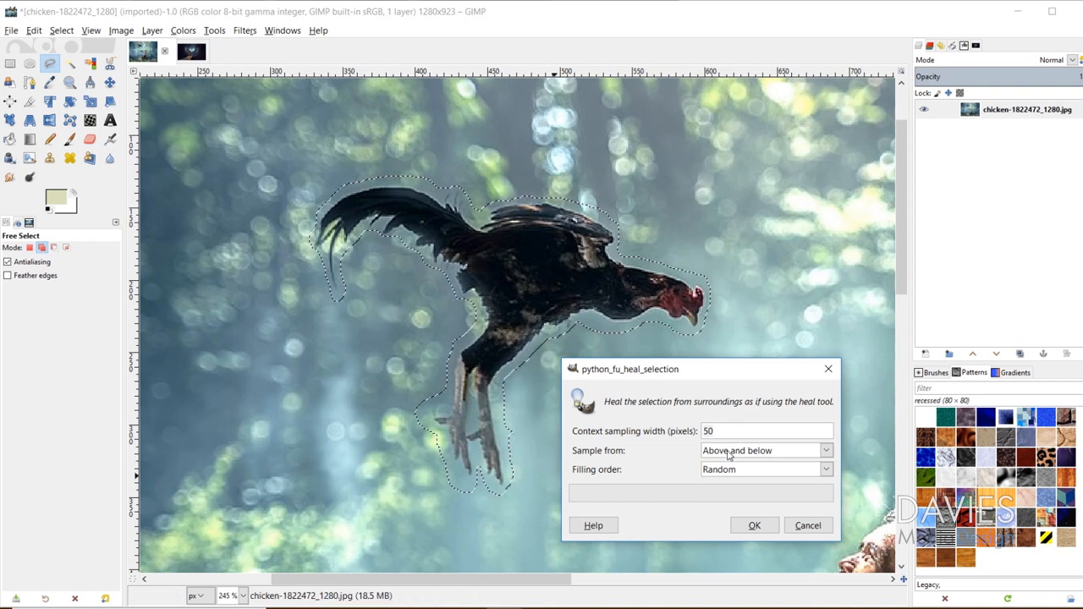
left_click(764, 450)
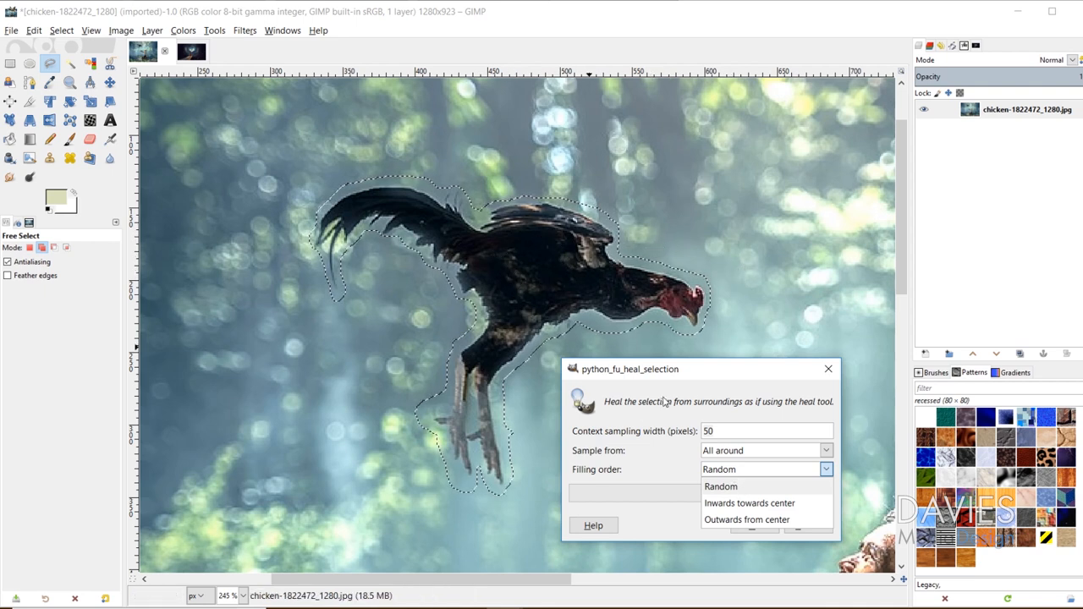
mouse_move(562, 241)
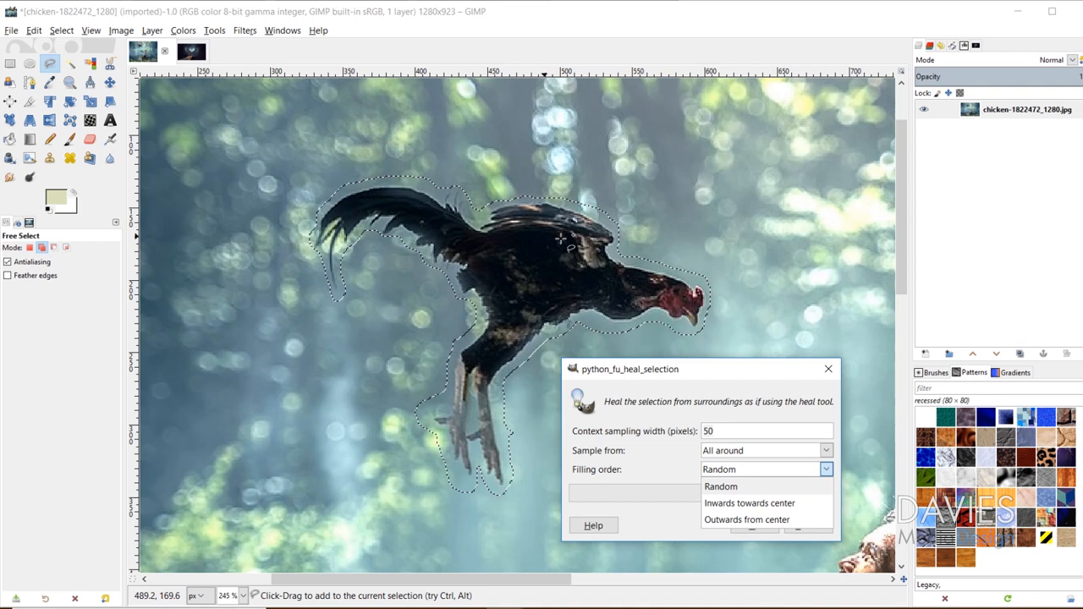
- Set the filling order to Random and run Heal selection on the chicken area
left_click(748, 503)
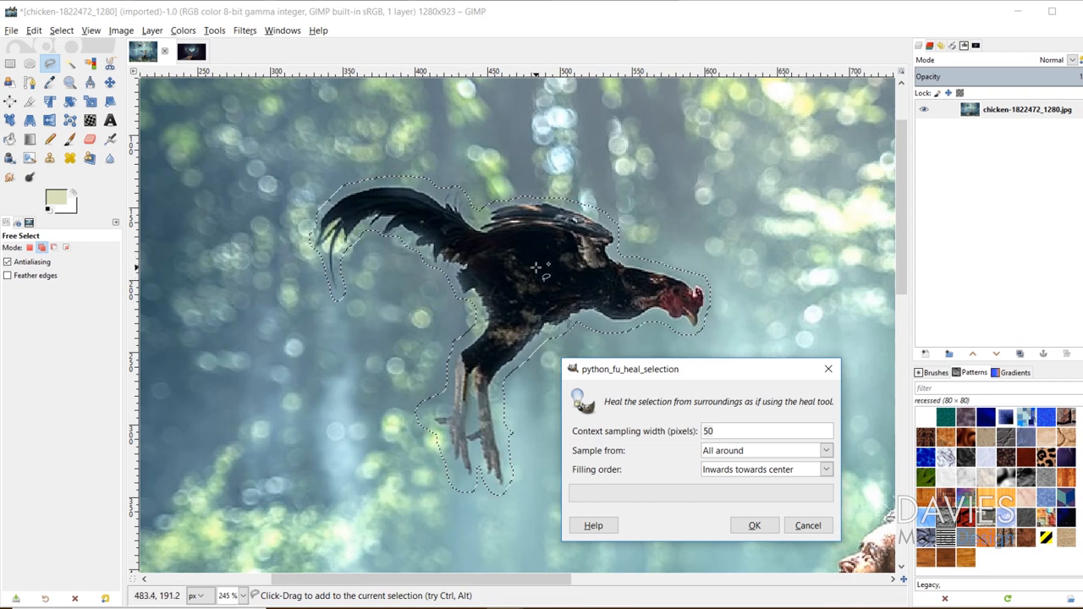
left_click(763, 468)
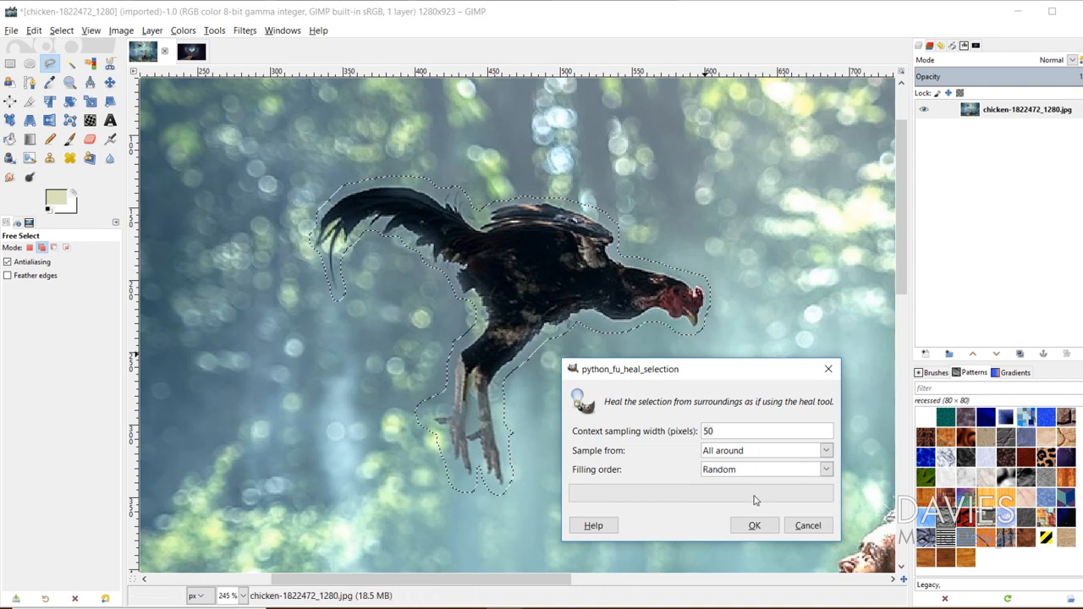
left_click(754, 525)
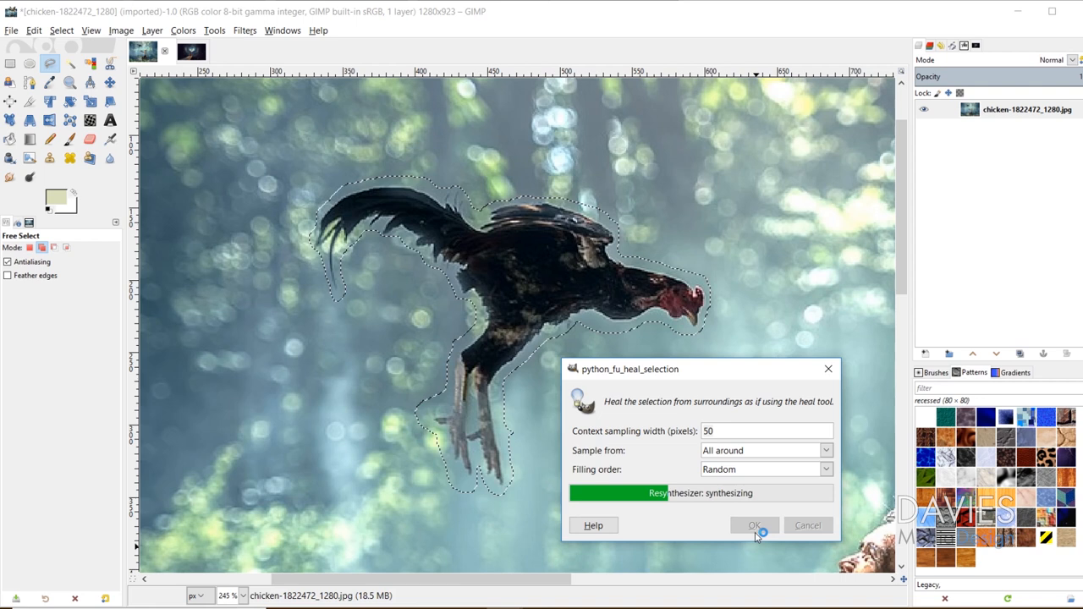
left_click(754, 524)
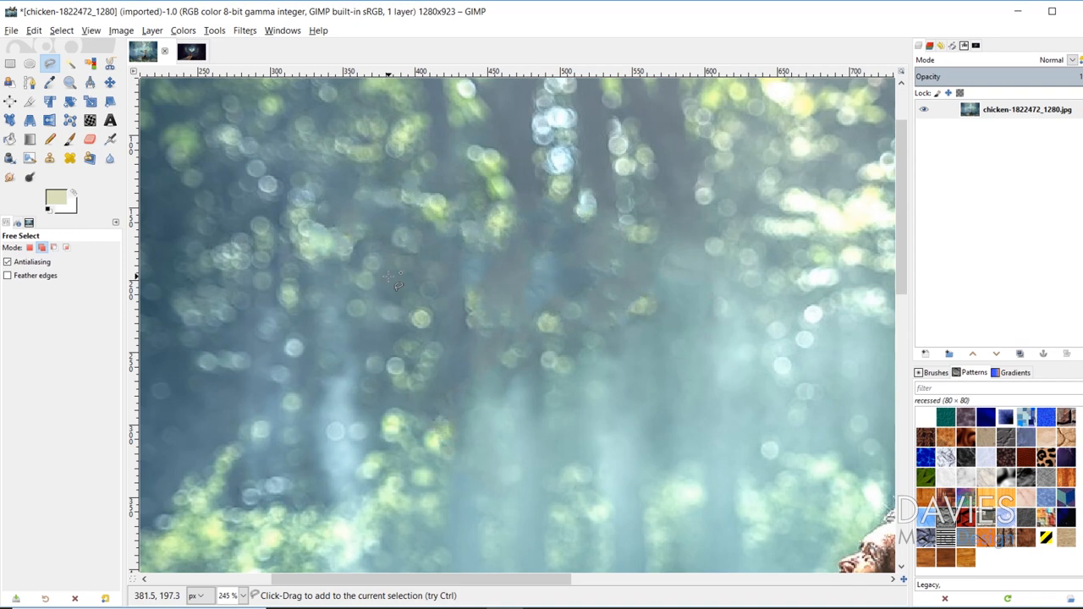
mouse_move(545, 229)
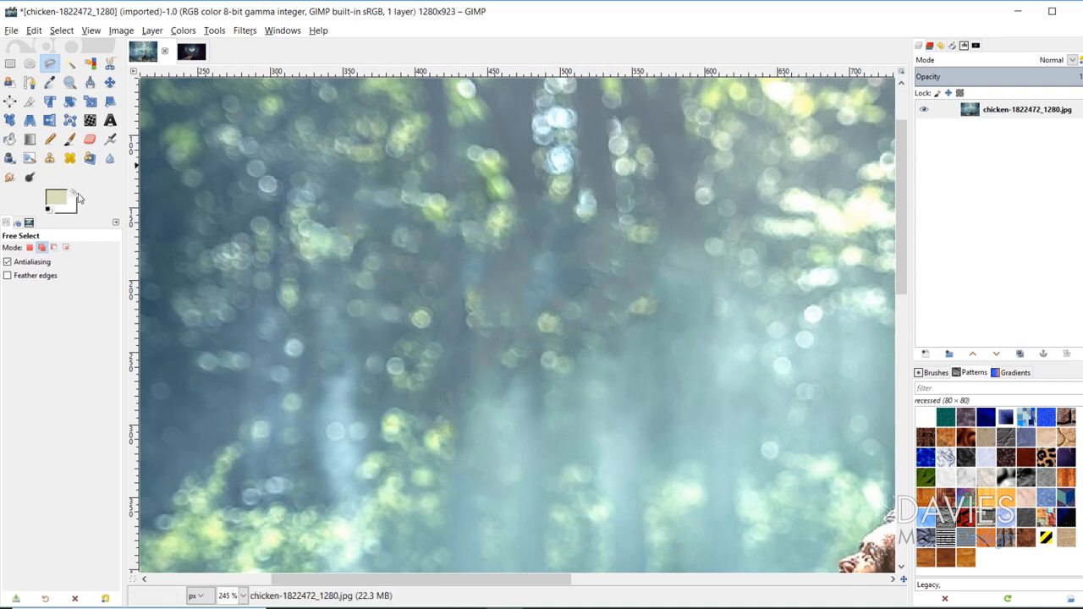
- Touch up the leftover chicken traces with the Heal tool so the forest background looks seamless
left_click(71, 159)
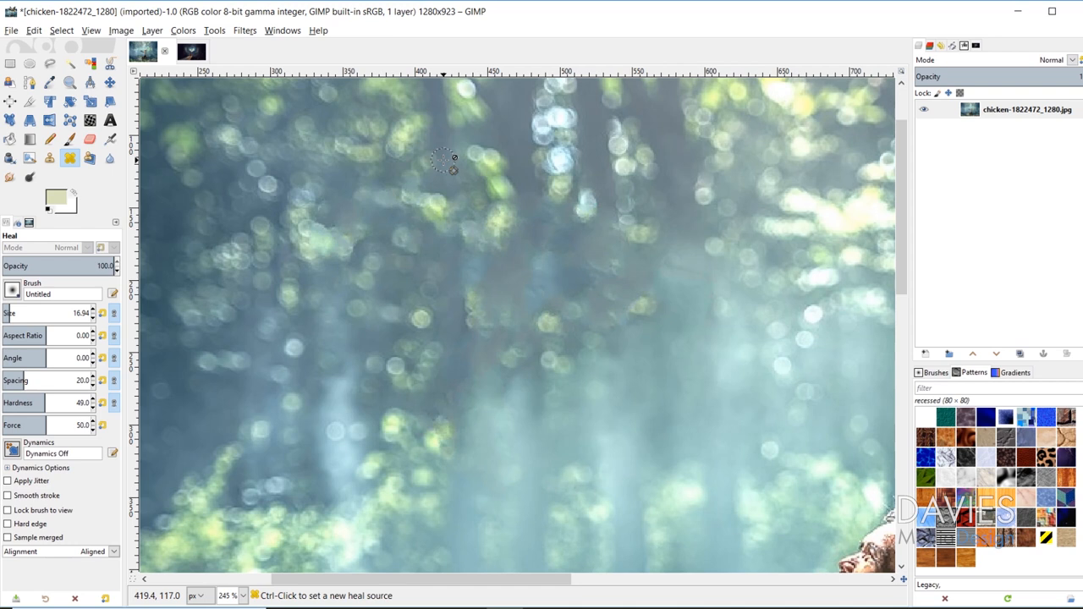
mouse_move(508, 175)
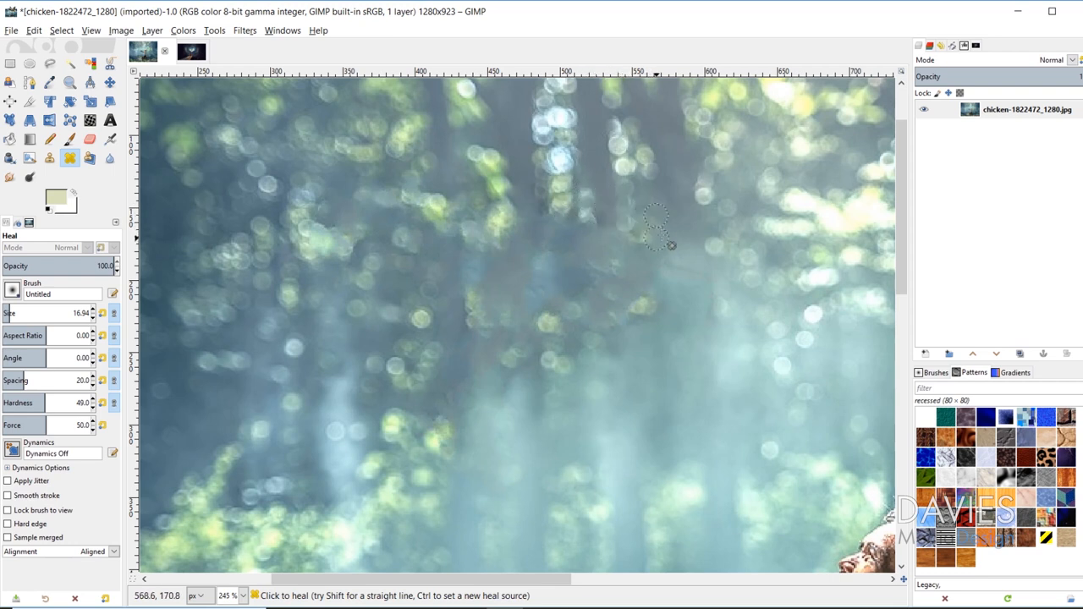
mouse_move(549, 398)
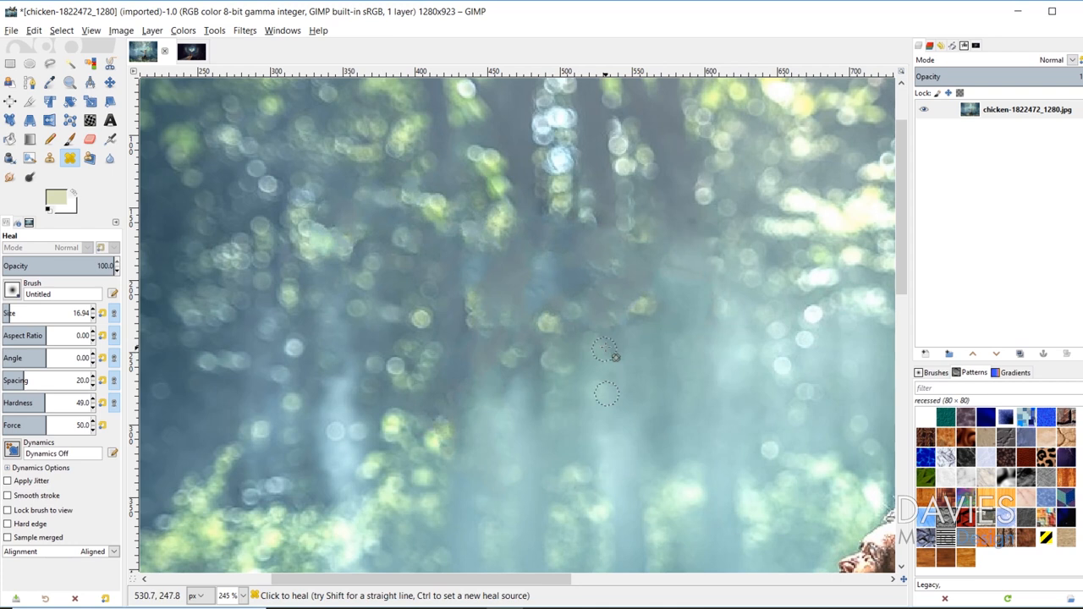
mouse_move(695, 324)
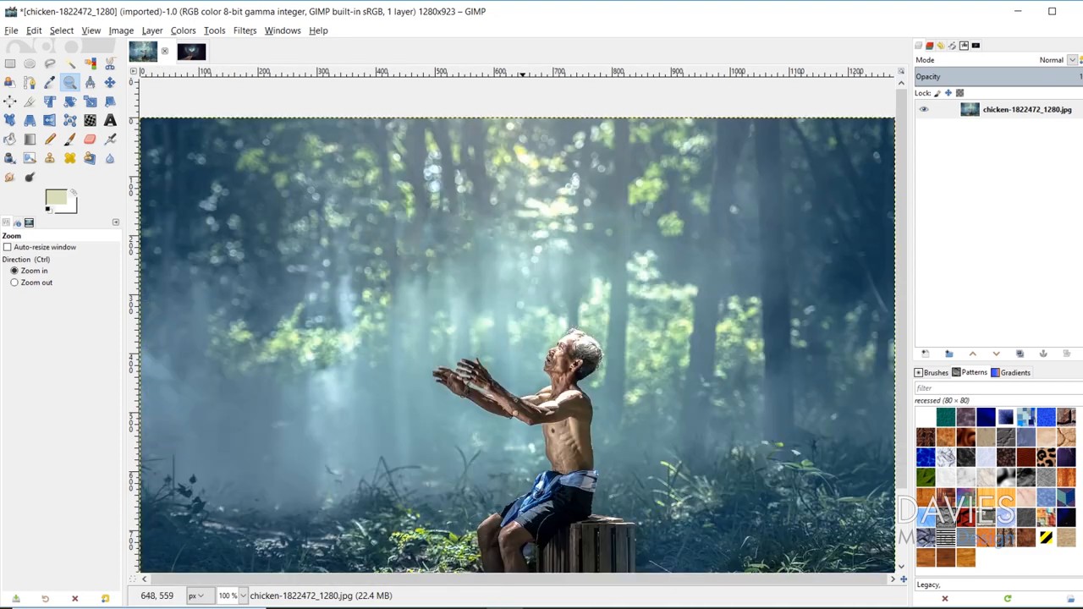
left_click(71, 159)
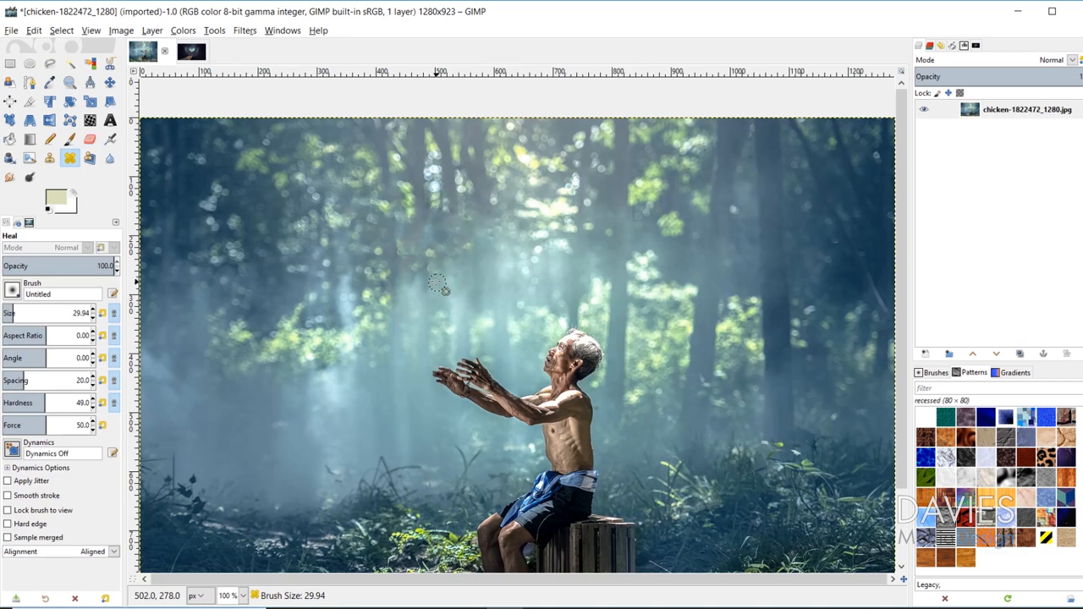
mouse_move(464, 251)
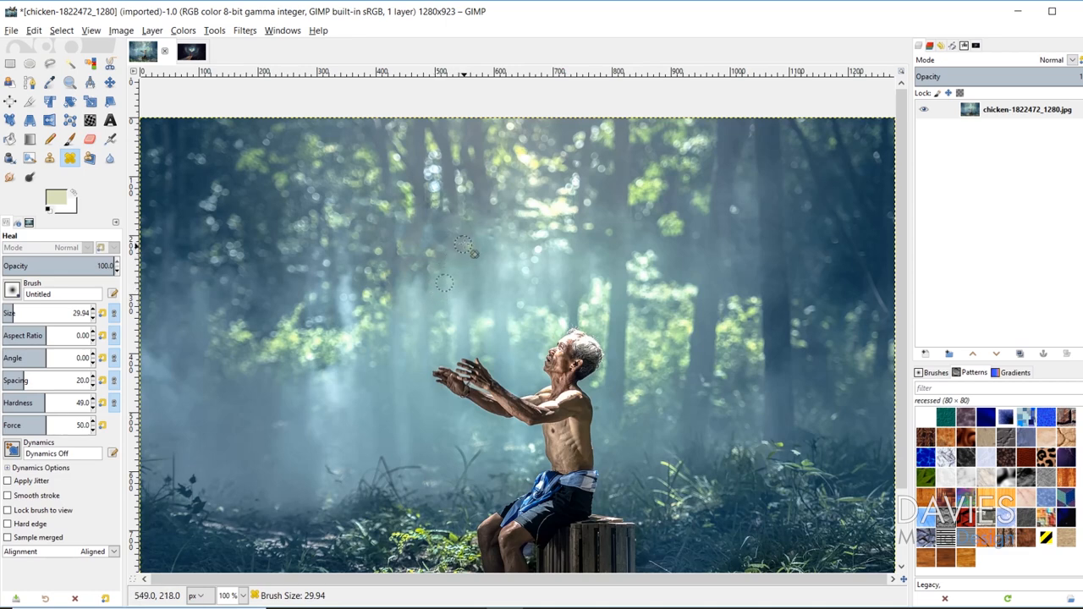
mouse_move(432, 206)
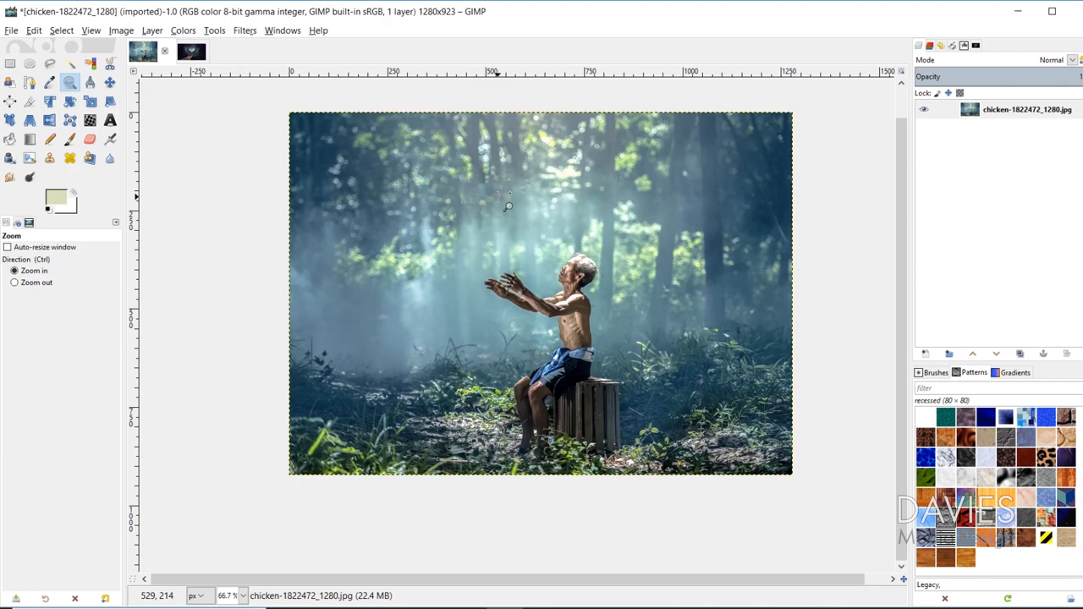
mouse_move(229, 93)
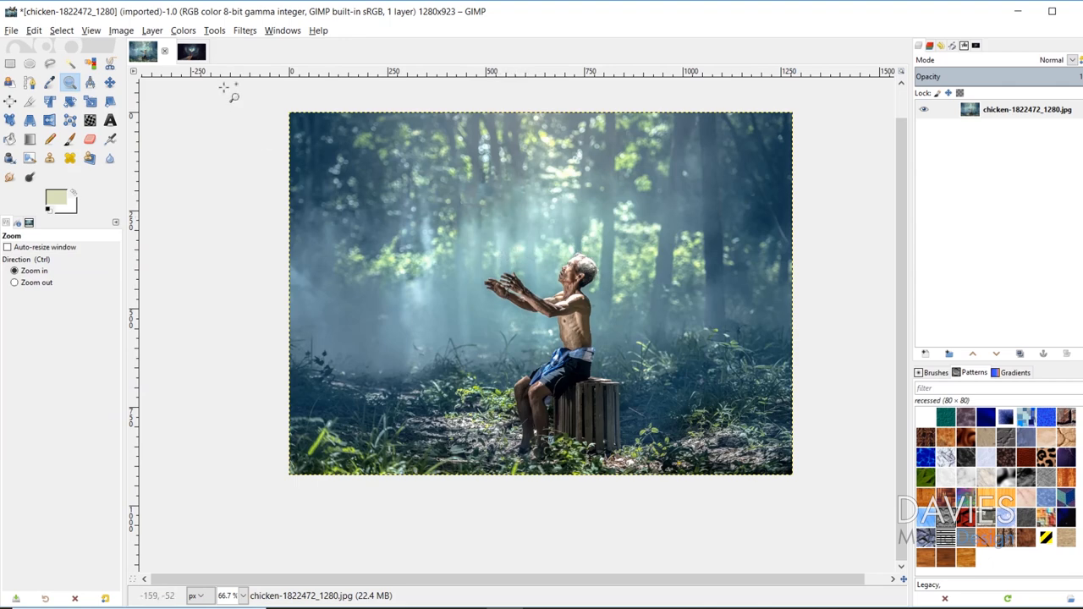
- Freehand-select the lamp post in the astronomy photo and bring up Heal selection
left_click(176, 51)
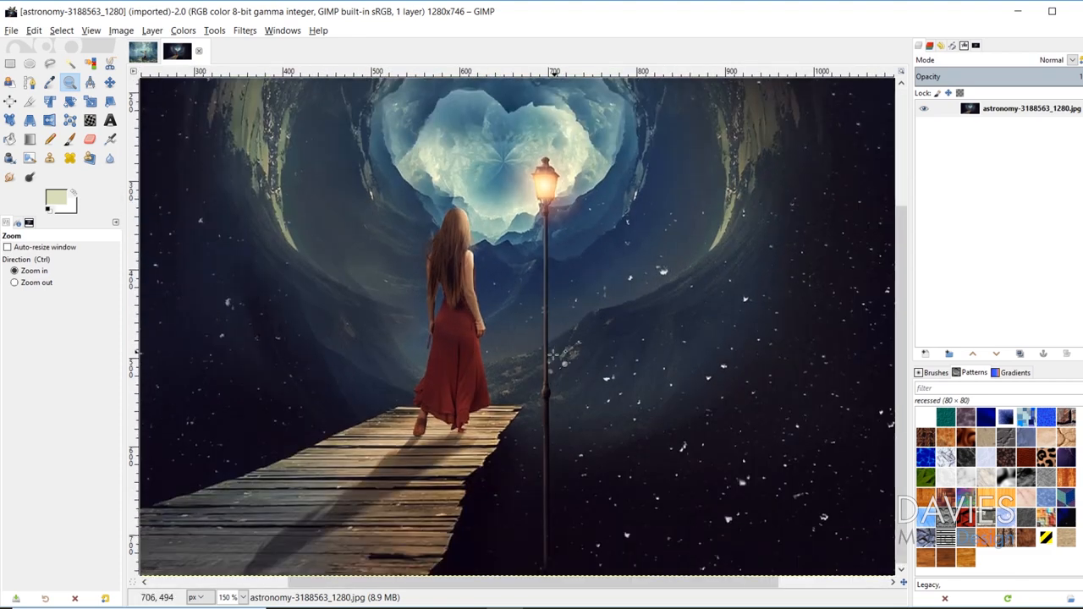
left_click(49, 64)
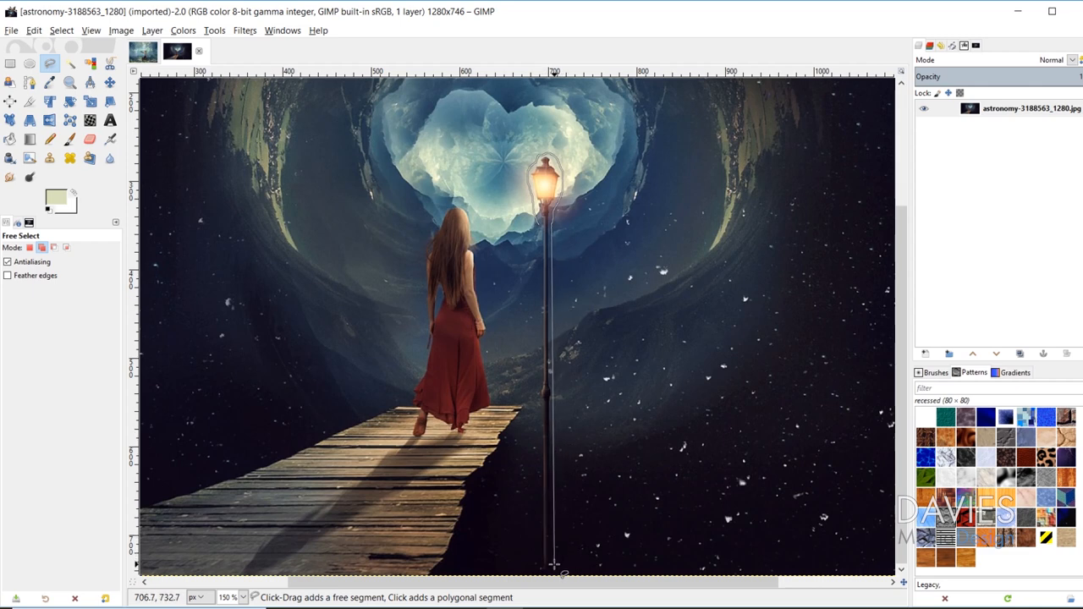
mouse_move(542, 565)
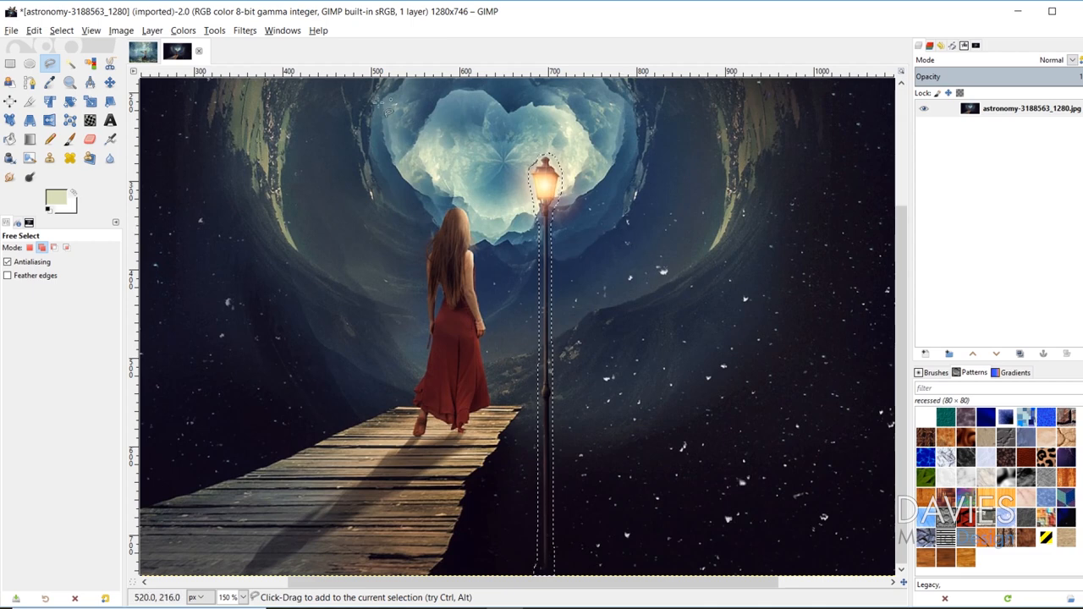
left_click(244, 30)
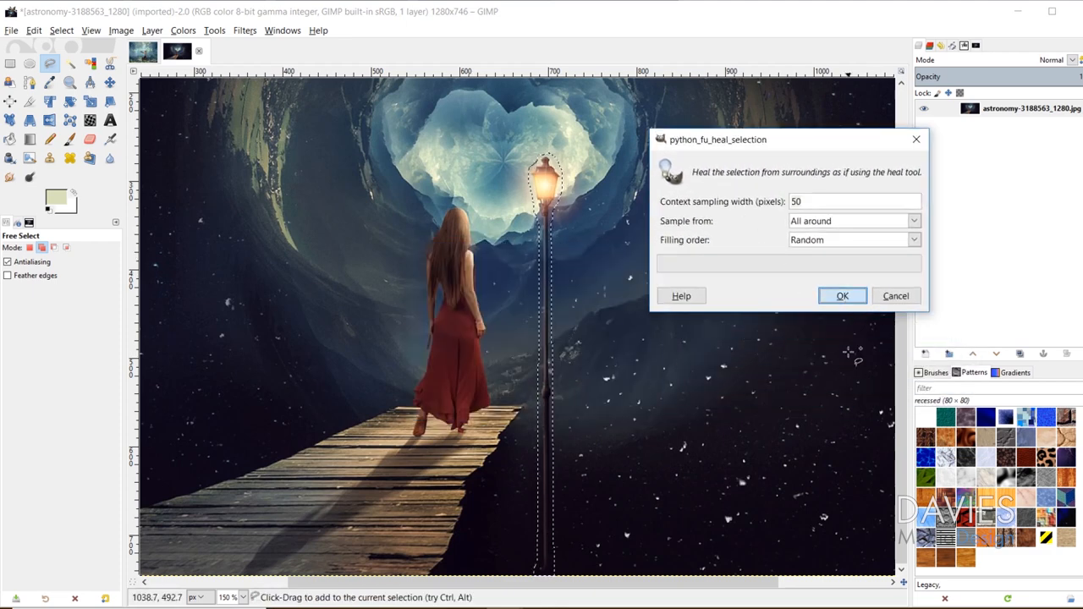
- Dismiss the heal dialog and enlarge the freehand selection around the lamp head's glow
left_click(842, 294)
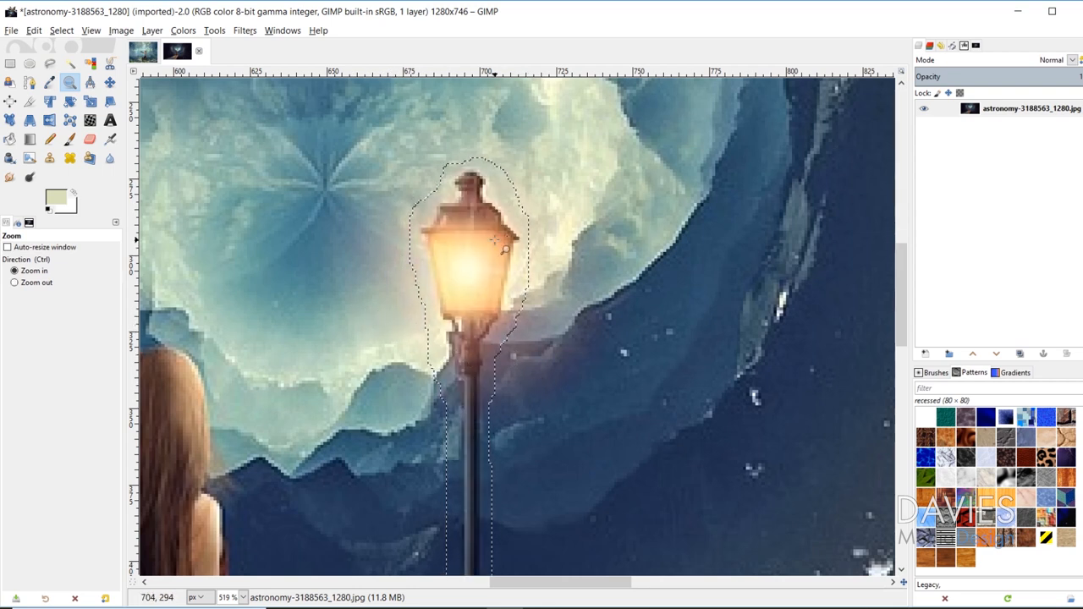
left_click(49, 64)
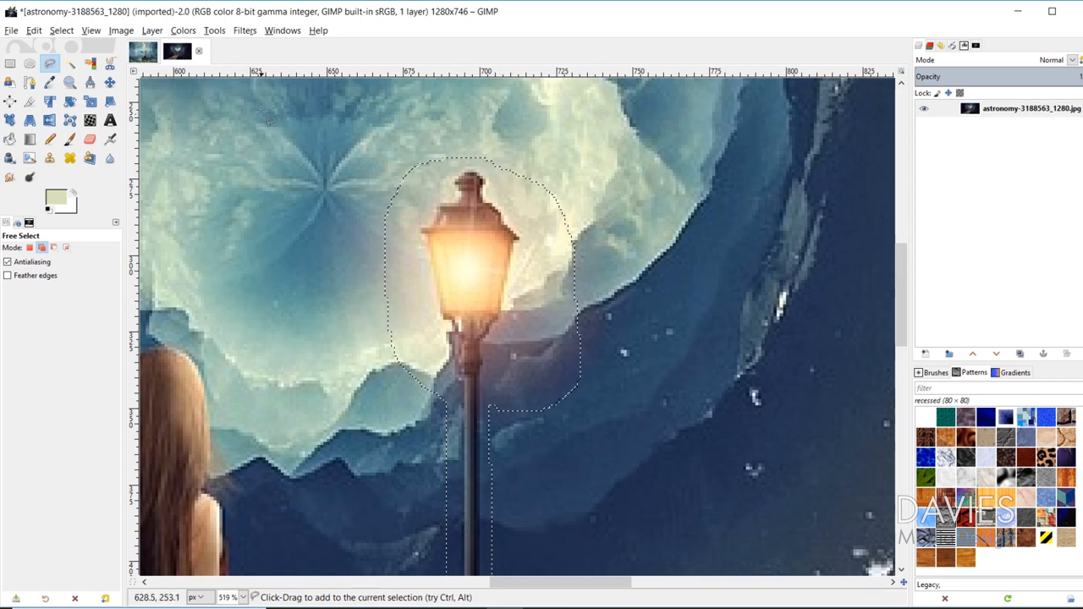
- Run Heal selection so the lamp post is filled from the surrounding rocks and sky
left_click(244, 31)
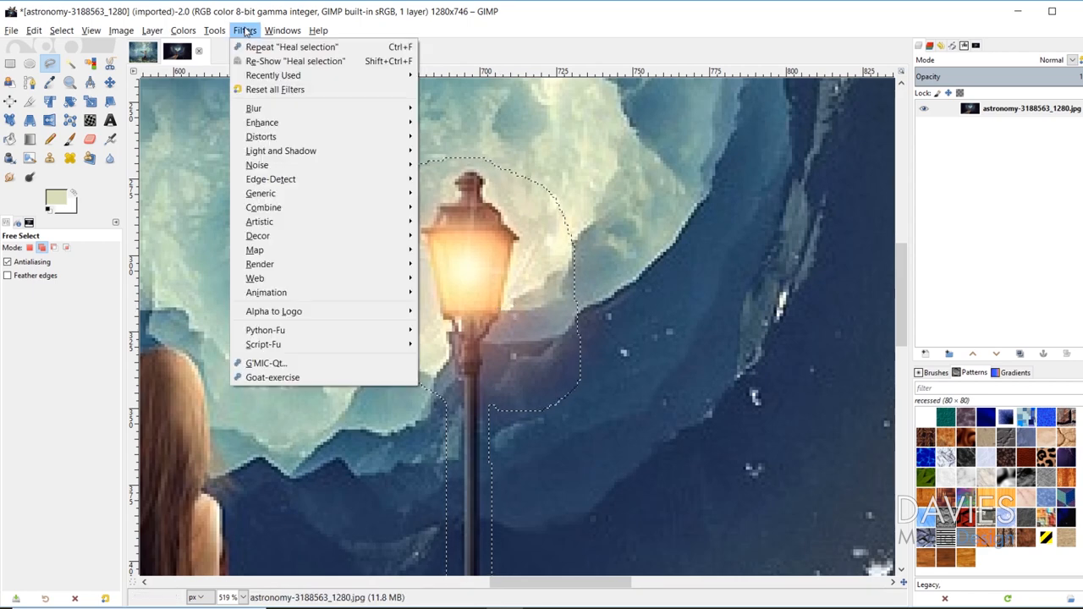
mouse_move(261, 122)
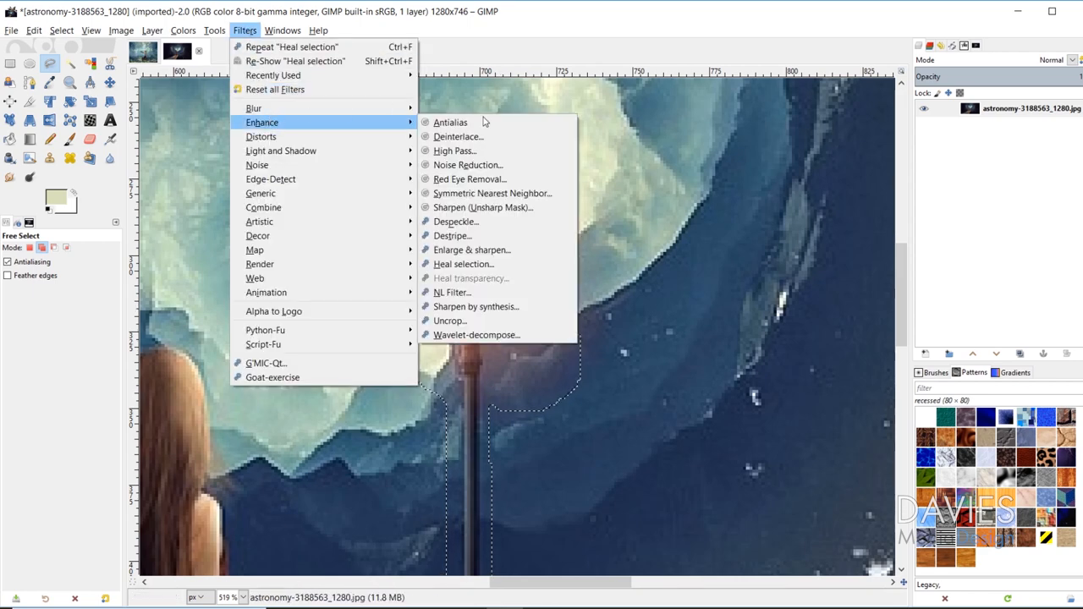
left_click(464, 264)
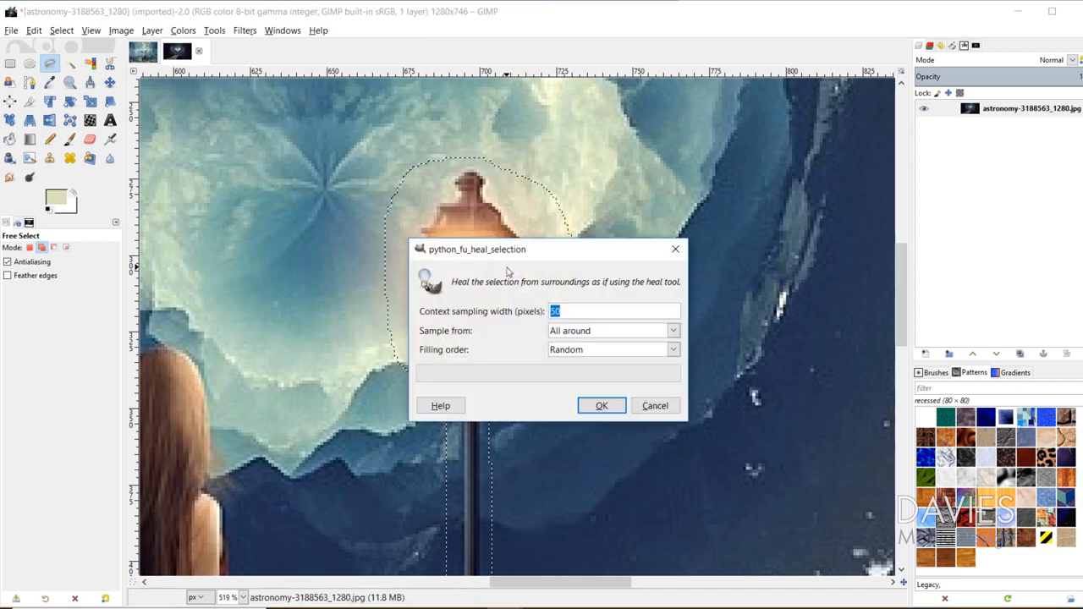
left_click(603, 406)
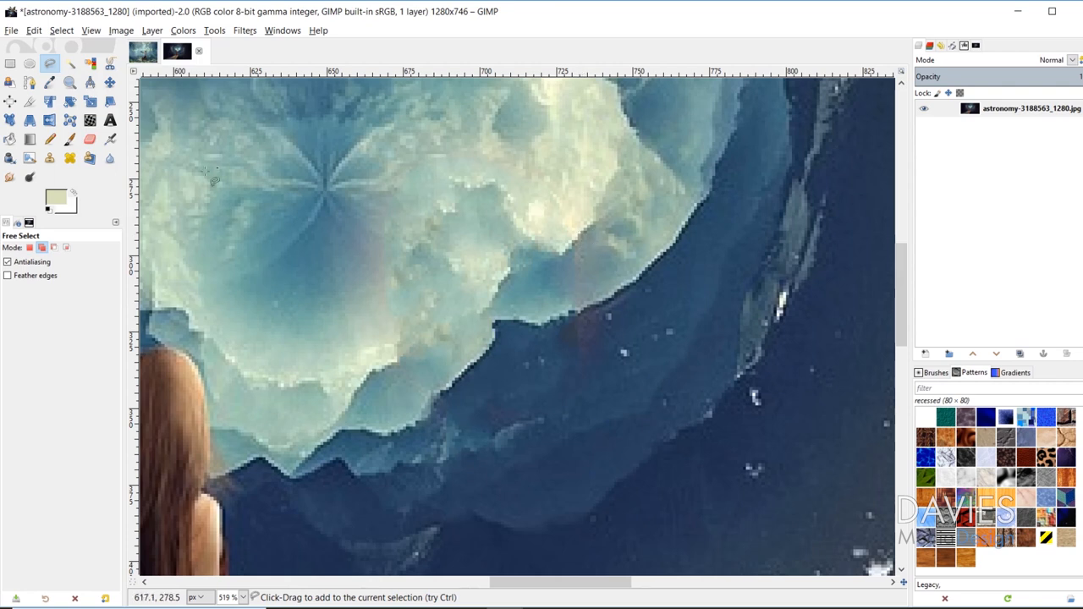
- Heal-brush the streaky starburst patch and two leftover blotches in the bright cloud
left_click(71, 159)
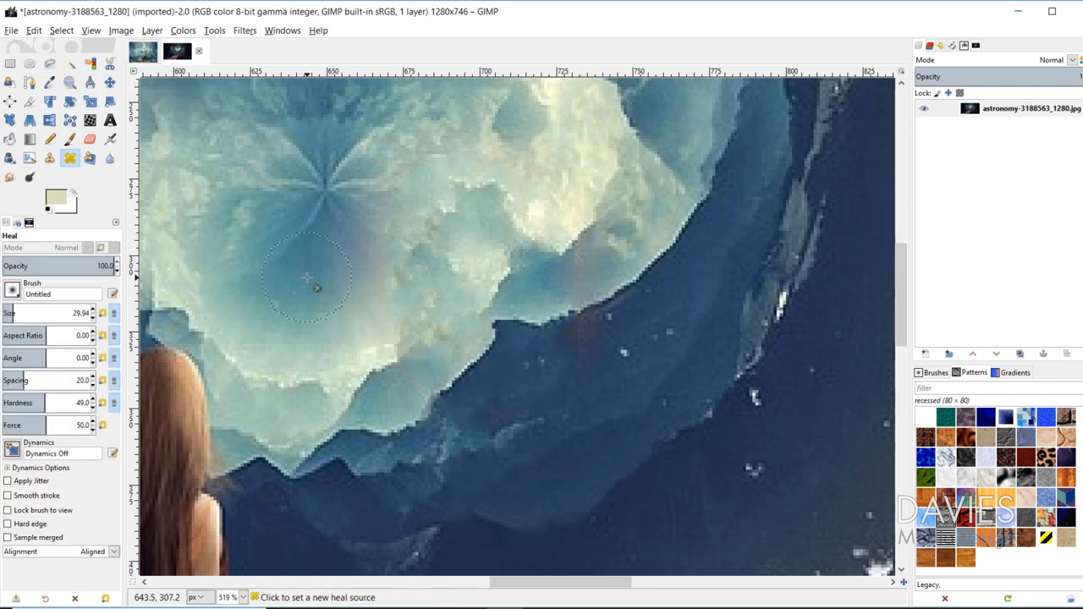
mouse_move(301, 281)
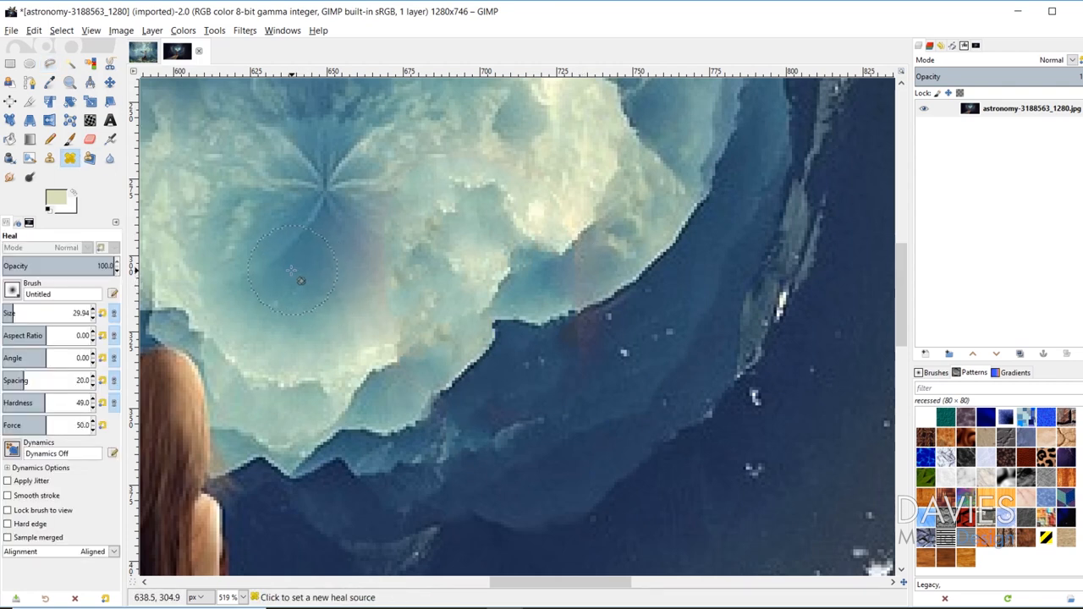
left_click_drag(301, 281, 374, 332)
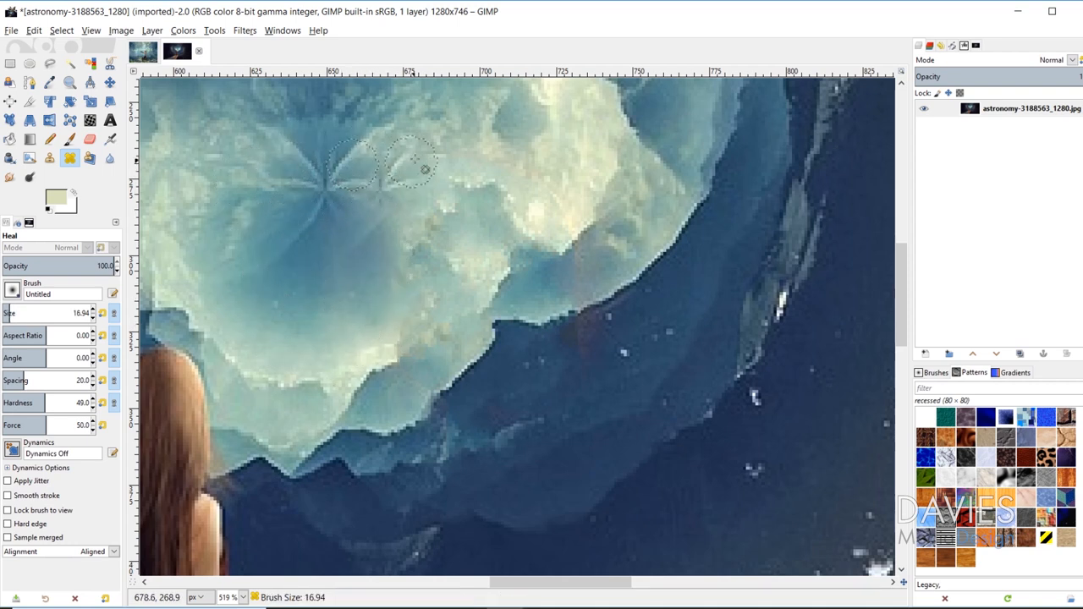
left_click_drag(414, 169, 558, 173)
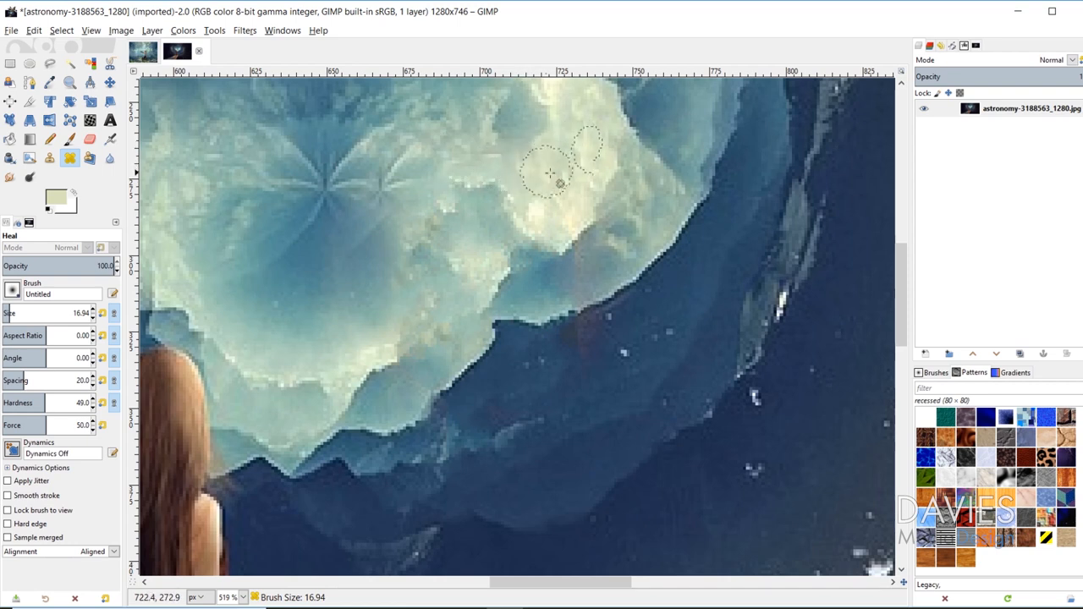
left_click_drag(550, 173, 605, 284)
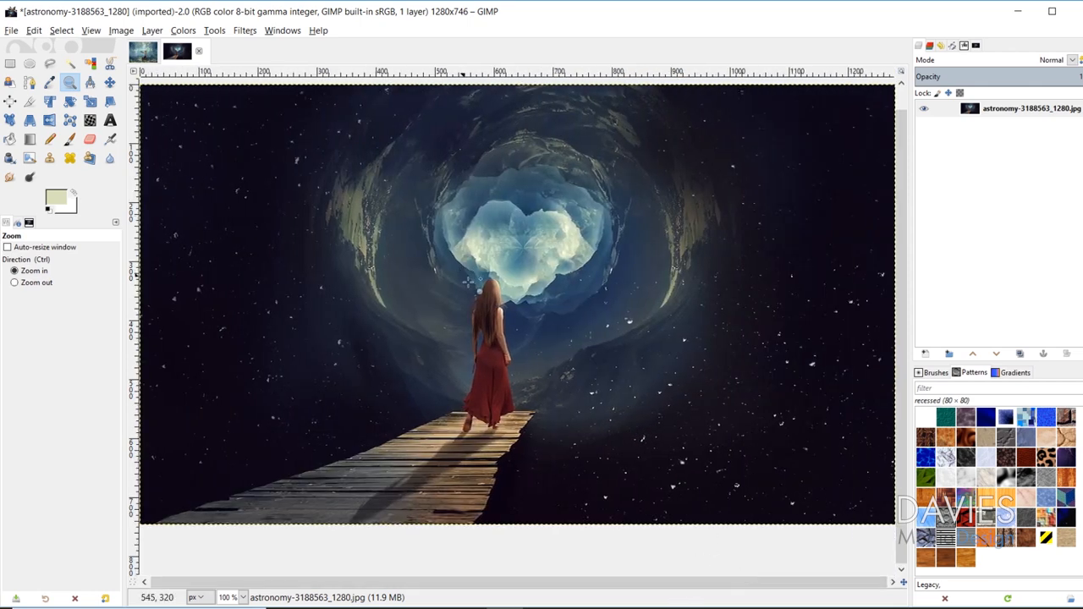
mouse_move(582, 315)
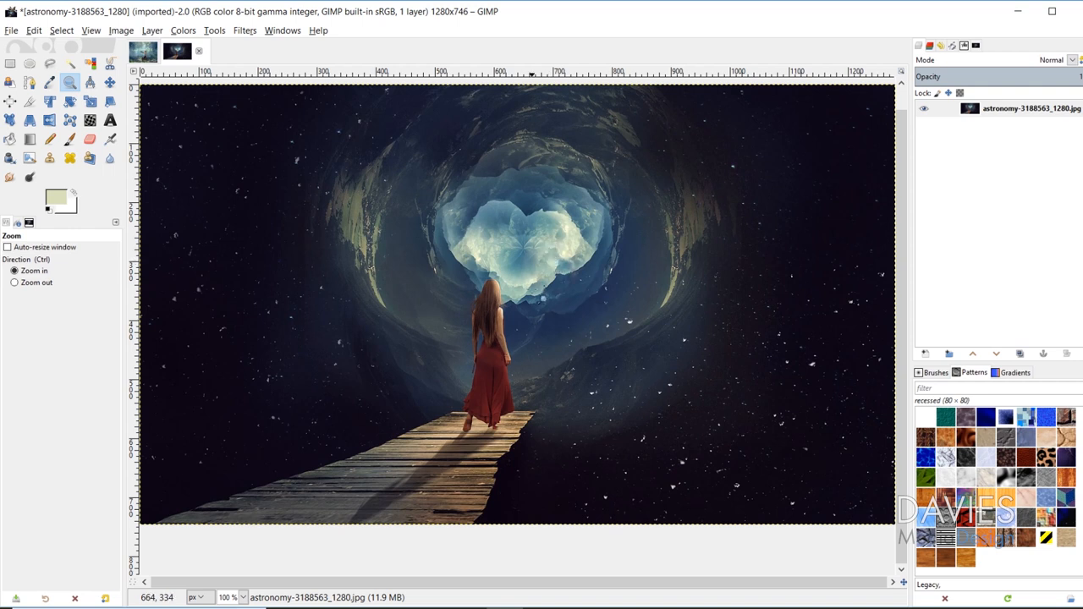
mouse_move(555, 264)
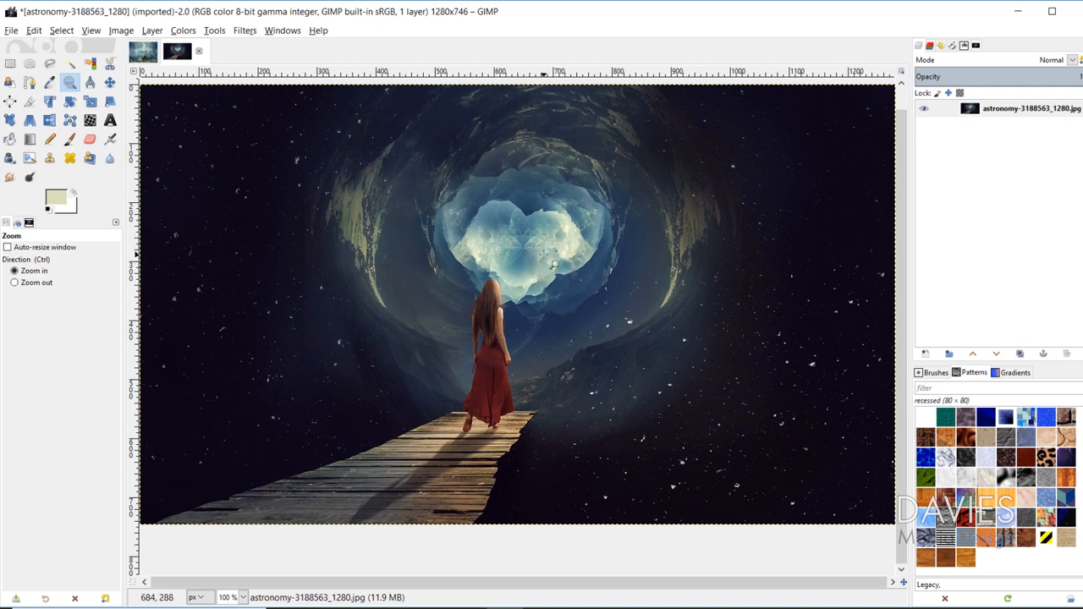
mouse_move(618, 283)
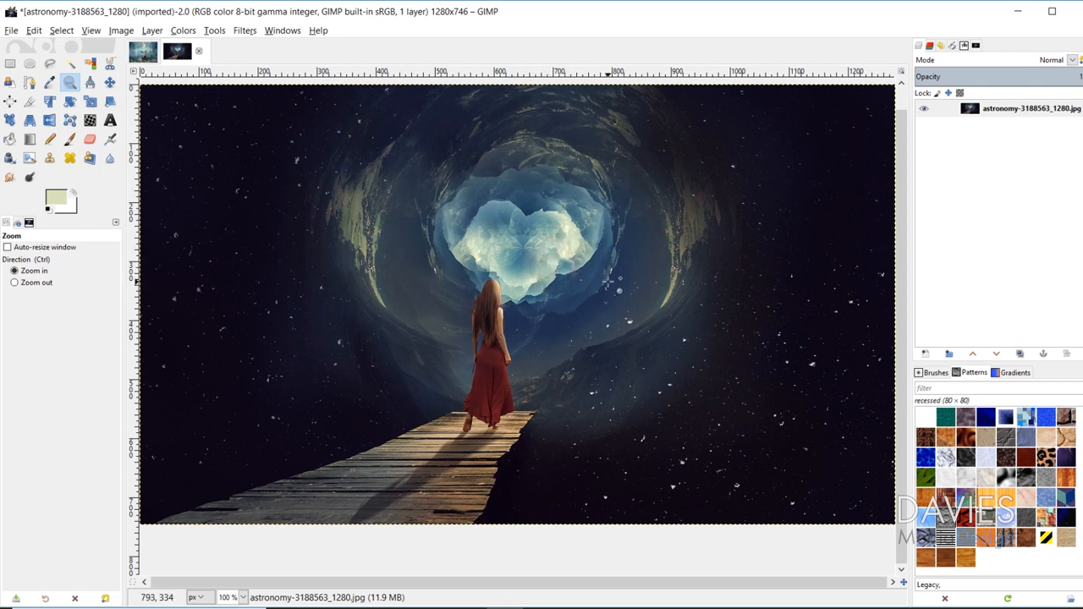